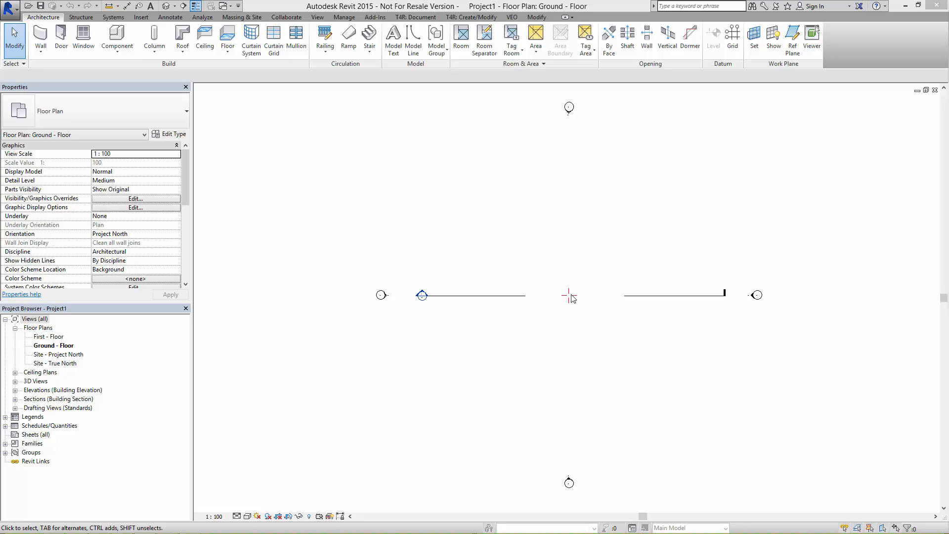
{"action": "mouse_move", "coordinate": [416, 111]}
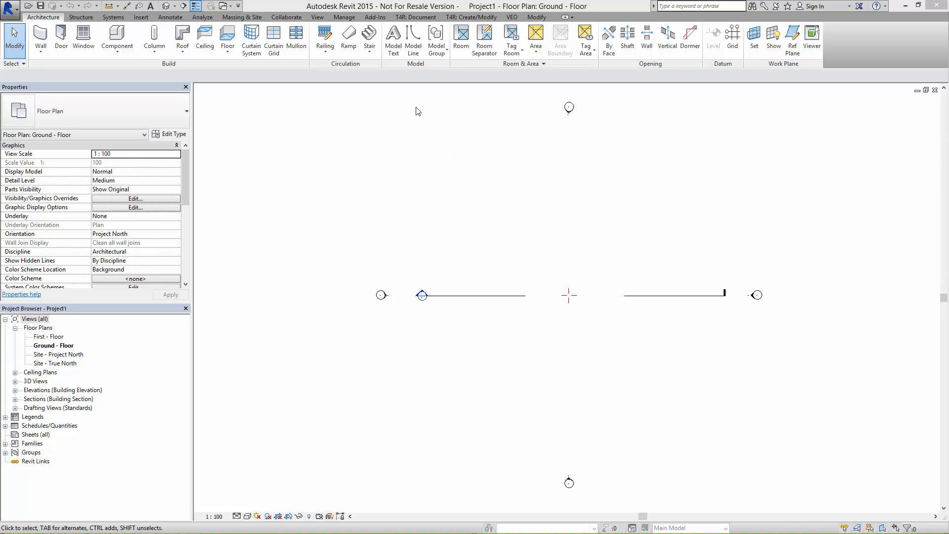
{"action": "mouse_move", "coordinate": [374, 16]}
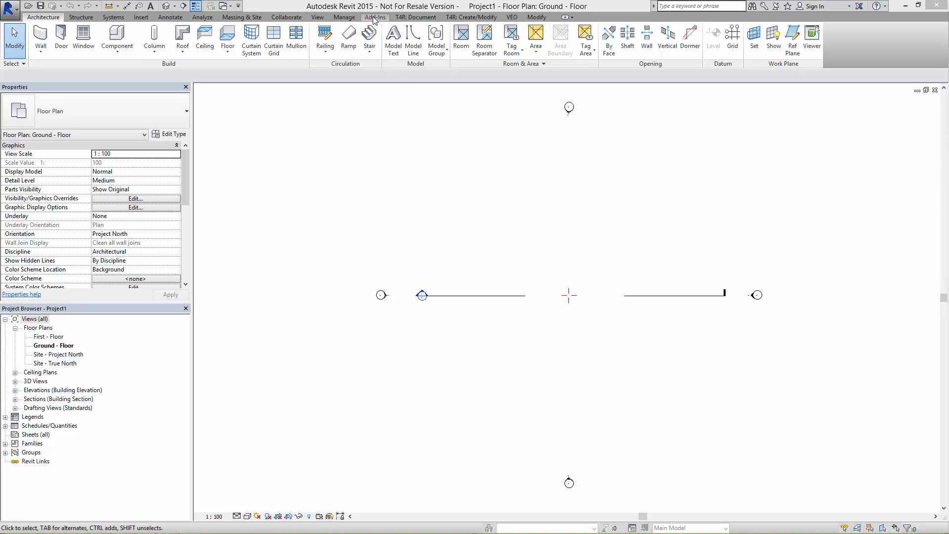
Step: Show the Add-Ins ribbon with the Knauf Plasterboard Wall System and Height Check tools
{"action": "left_click", "coordinate": [375, 16]}
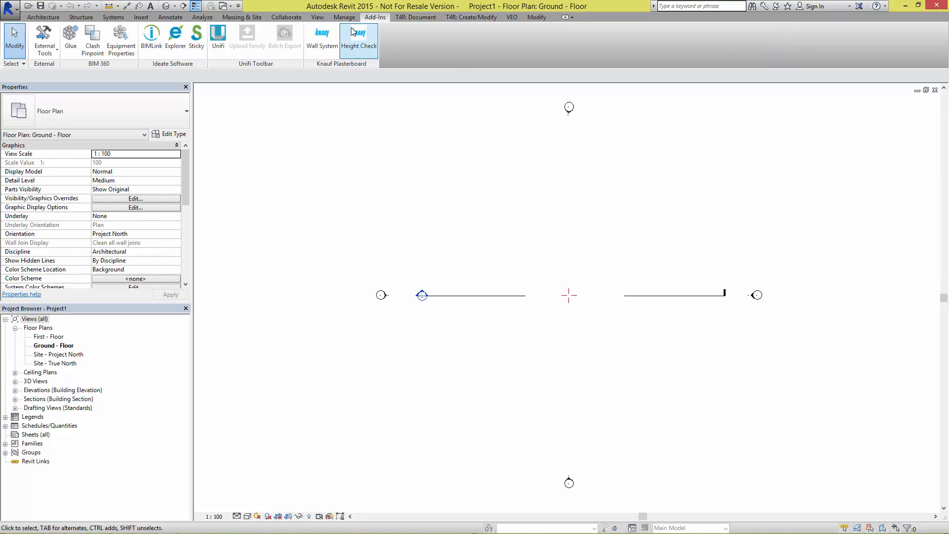
{"action": "mouse_move", "coordinate": [321, 39]}
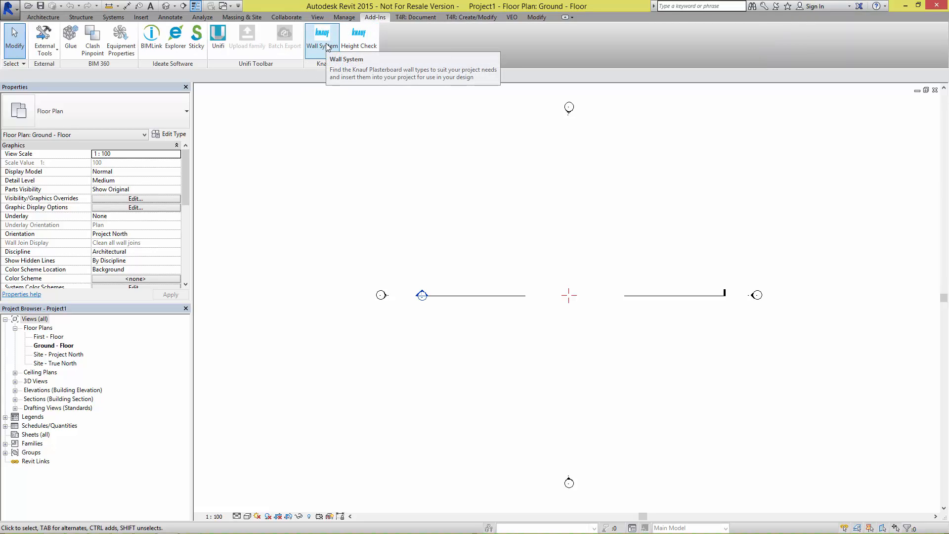
Step: Launch the Knauf System Selector and browse Masonry, Shaft, then back to Internal Steel Walls
{"action": "left_click", "coordinate": [322, 37]}
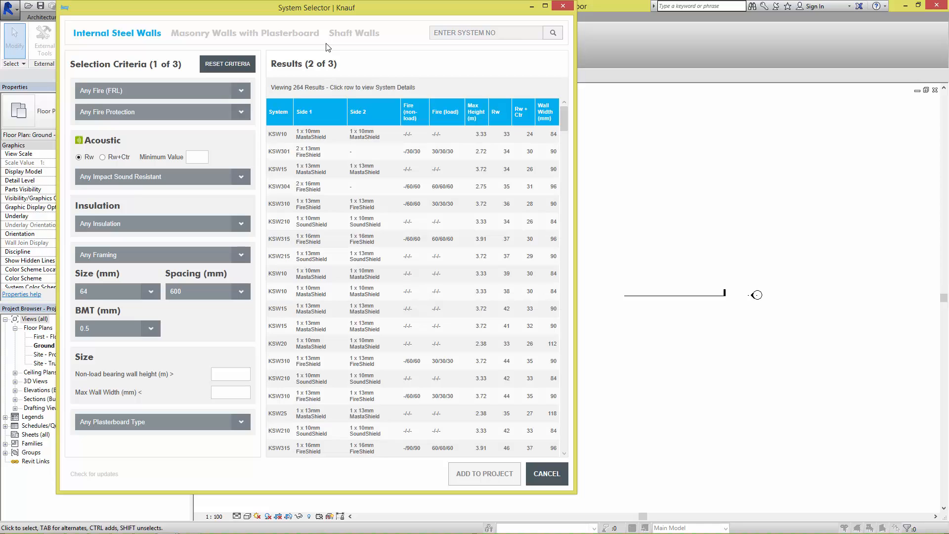
{"action": "mouse_move", "coordinate": [320, 49]}
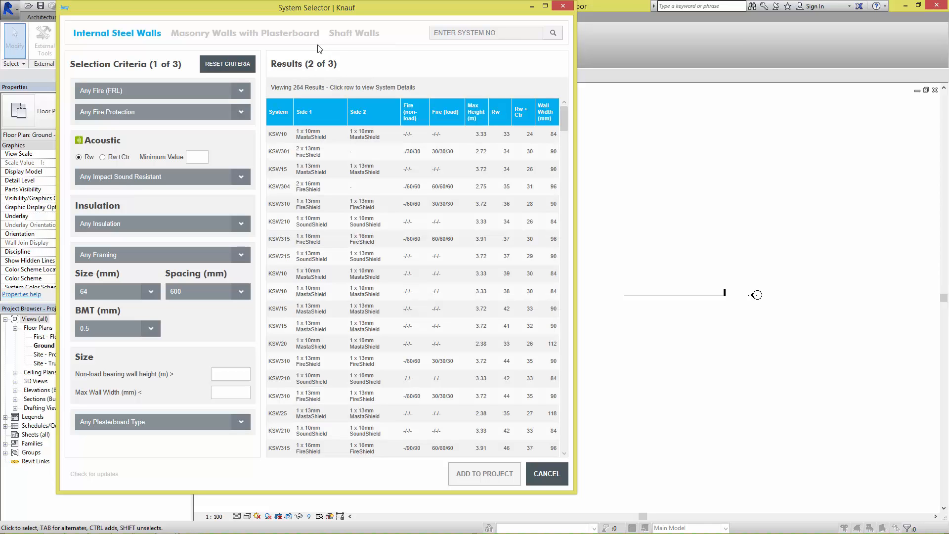
{"action": "mouse_move", "coordinate": [124, 38]}
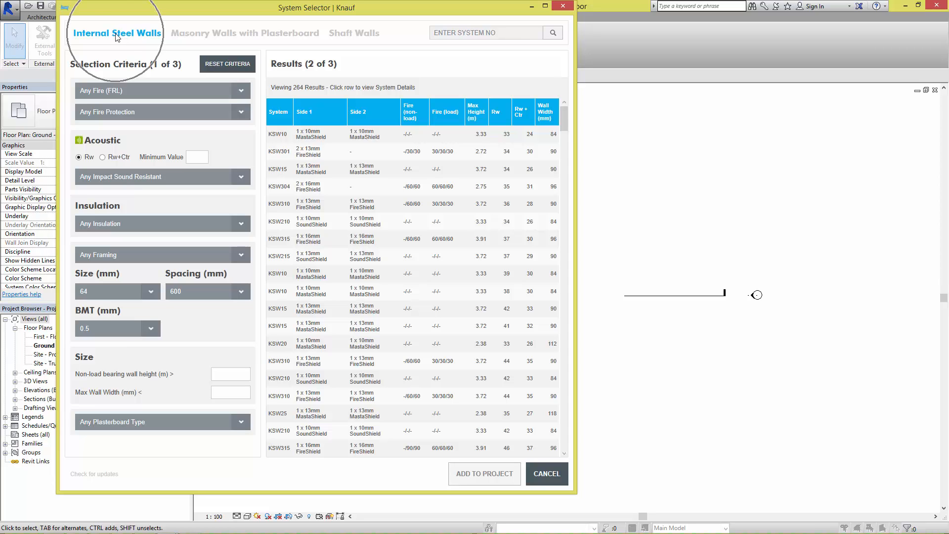
{"action": "left_click", "coordinate": [245, 33]}
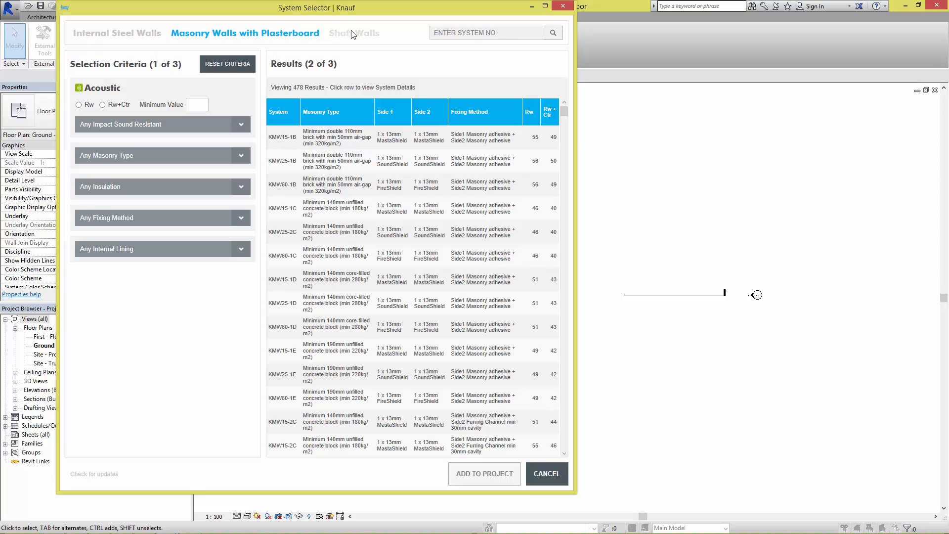
{"action": "left_click", "coordinate": [353, 32]}
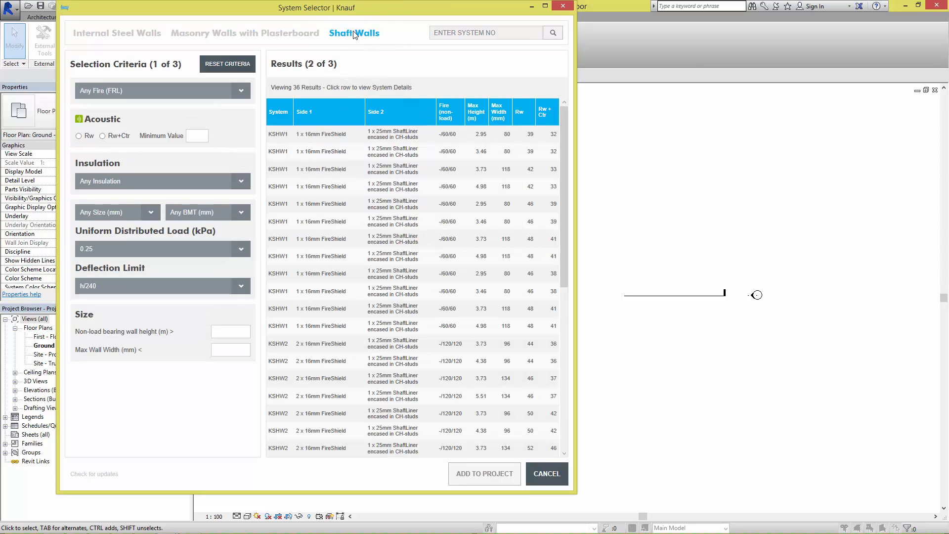
{"action": "mouse_move", "coordinate": [315, 38]}
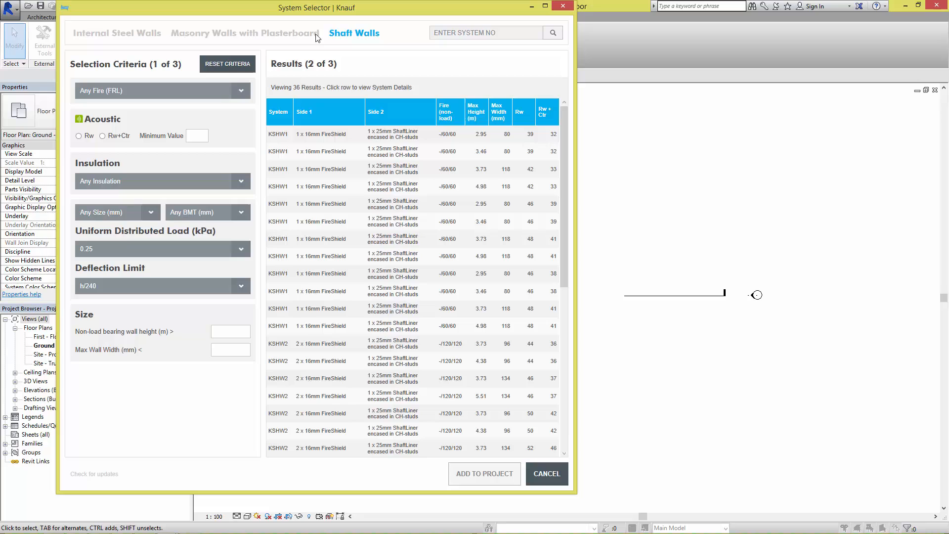
{"action": "left_click", "coordinate": [117, 33]}
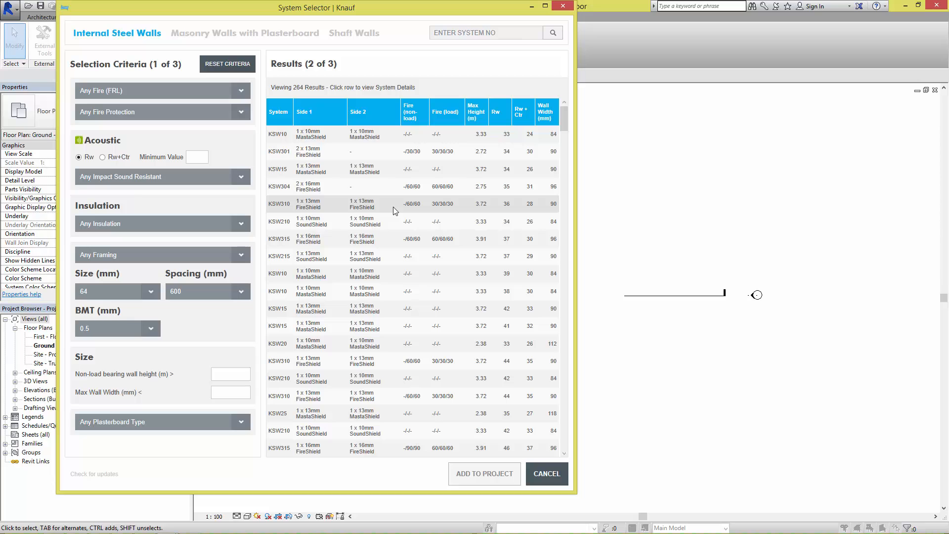
{"action": "mouse_move", "coordinate": [492, 169]}
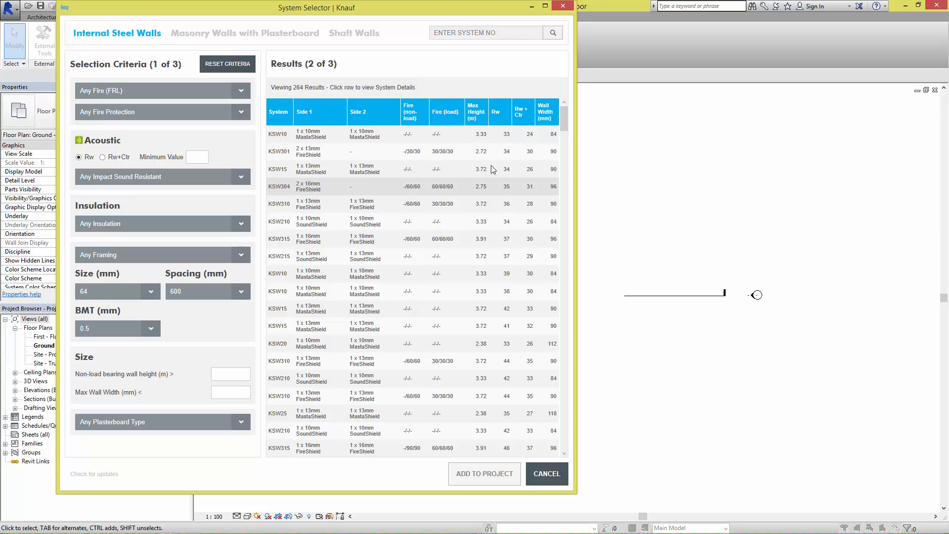
{"action": "scroll", "scroll_direction": "down", "scroll_amount": 3}
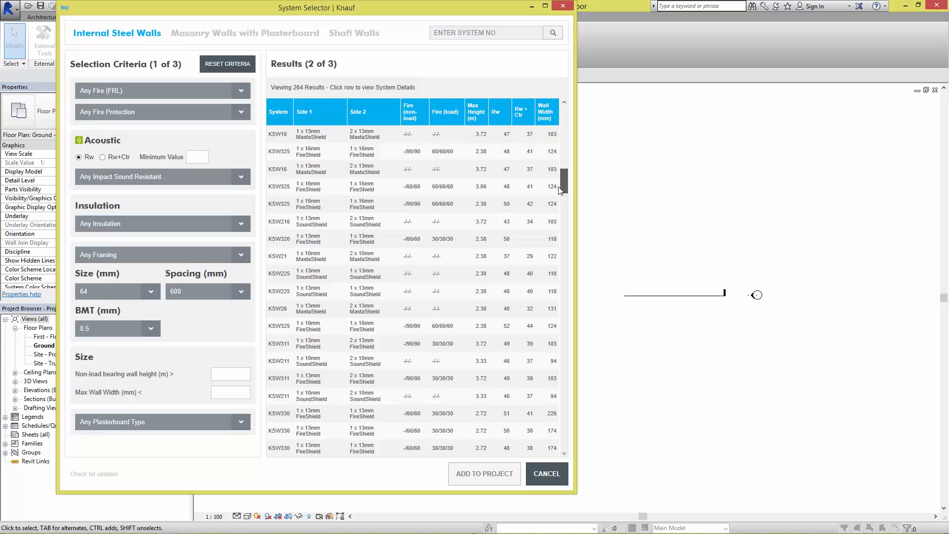
{"action": "scroll", "scroll_direction": "up", "scroll_amount": 3}
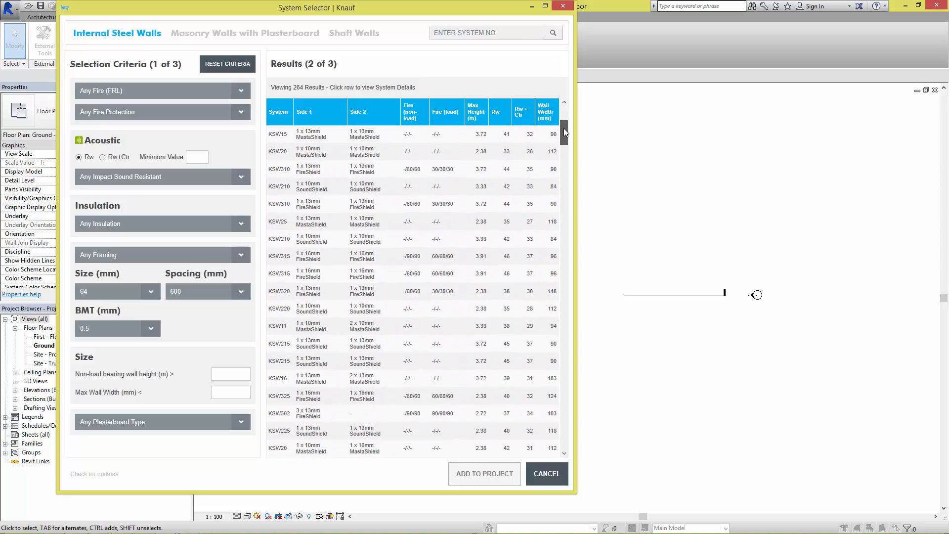
{"action": "scroll", "scroll_direction": "up", "scroll_amount": 3}
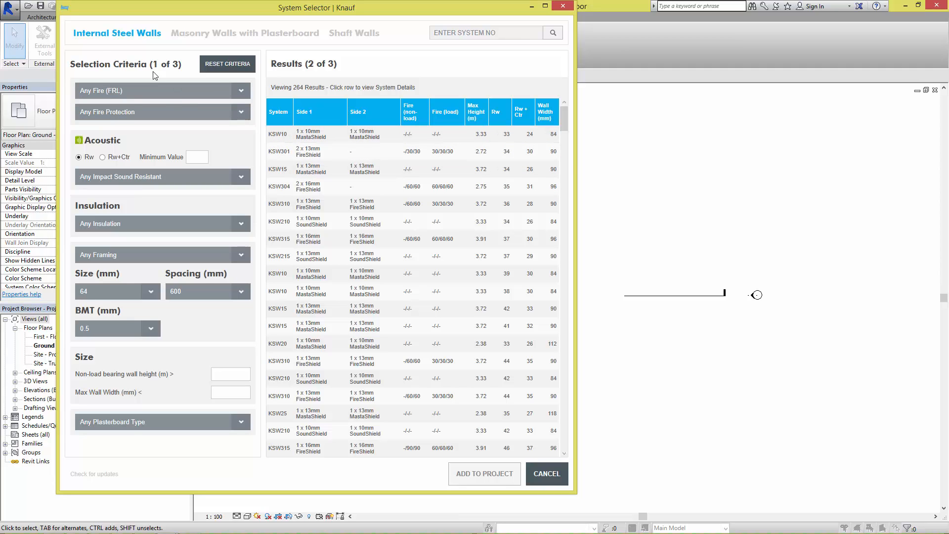
{"action": "mouse_move", "coordinate": [148, 69]}
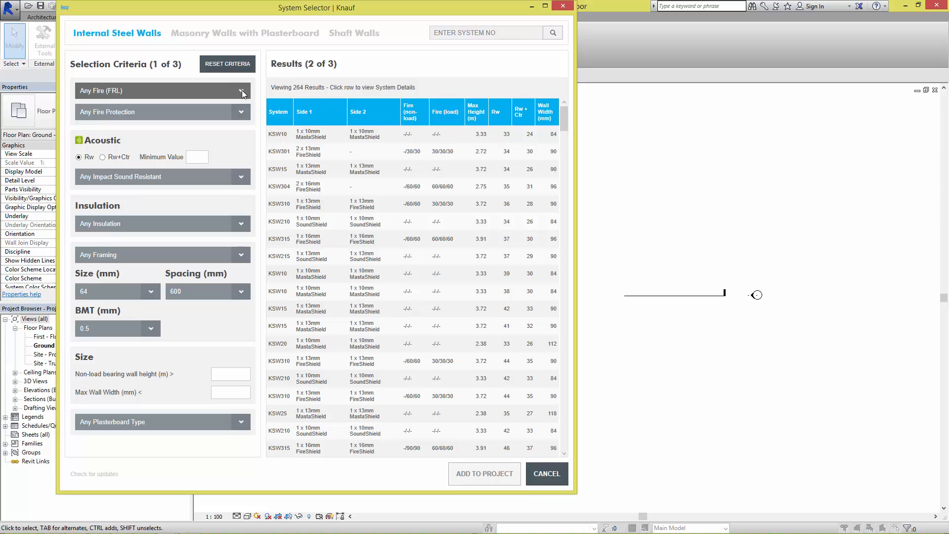
Step: Filter to Fire 60/60/60 and MastaShield plasterboard, then view the first KSW381 system's details
{"action": "left_click", "coordinate": [241, 91]}
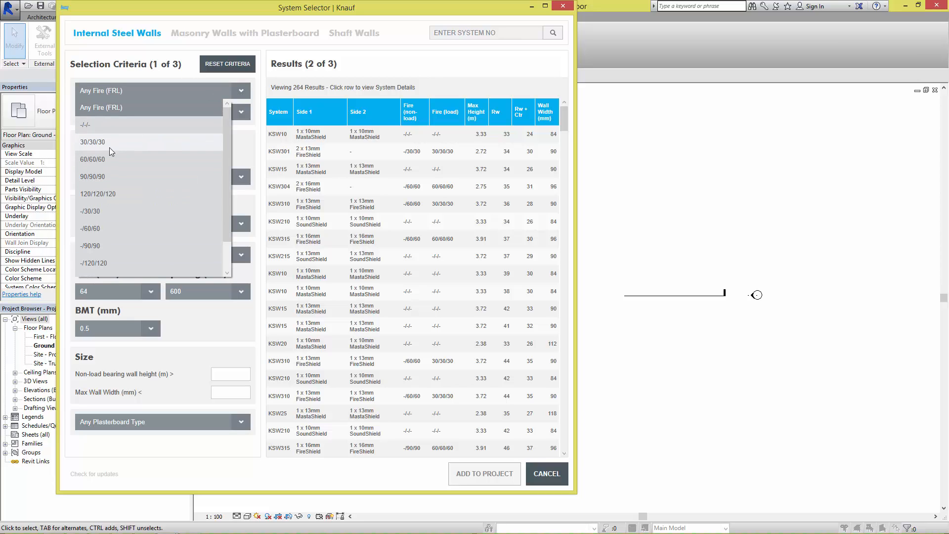
{"action": "left_click", "coordinate": [94, 160]}
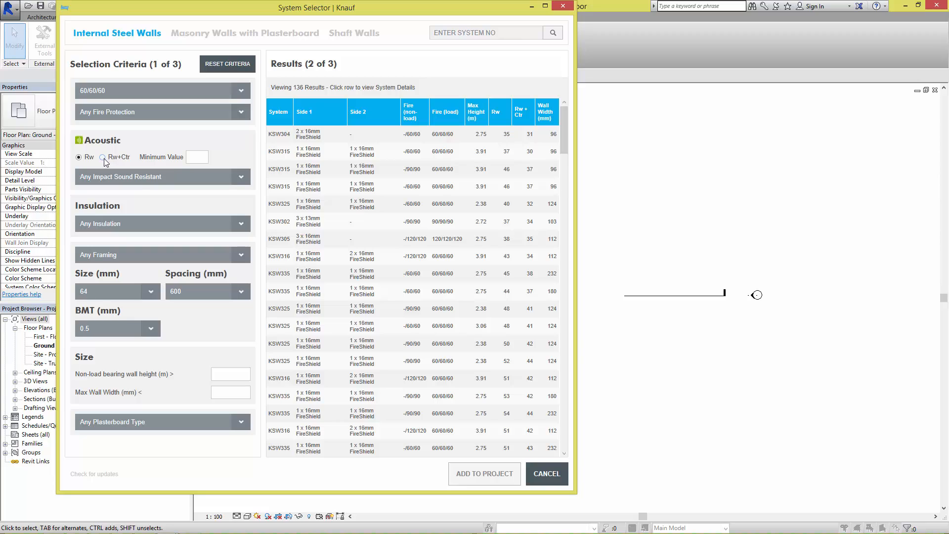
{"action": "mouse_move", "coordinate": [154, 192]}
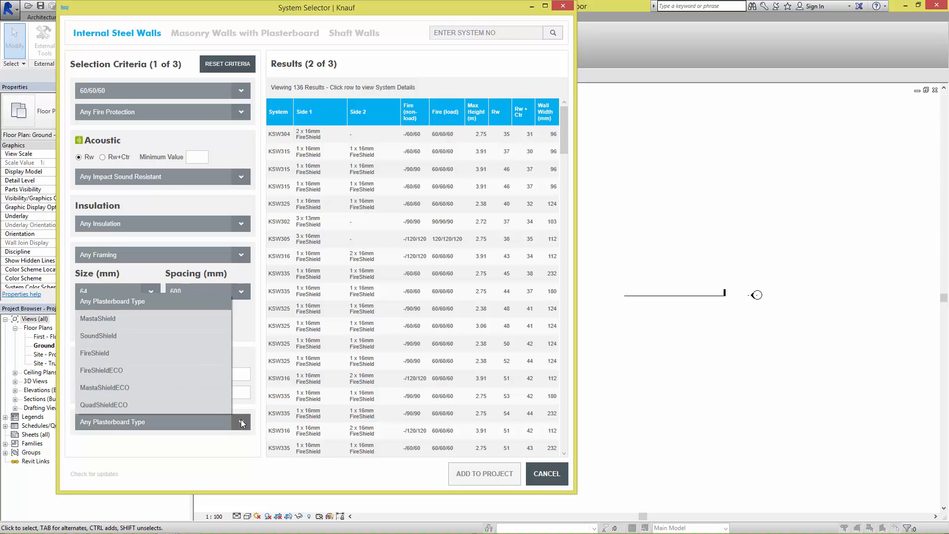
{"action": "mouse_move", "coordinate": [138, 319]}
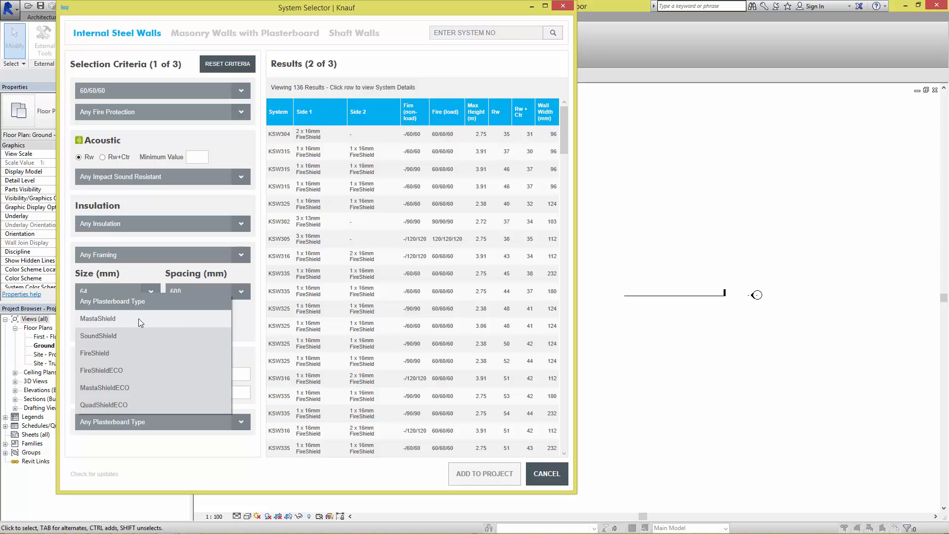
{"action": "left_click", "coordinate": [97, 318]}
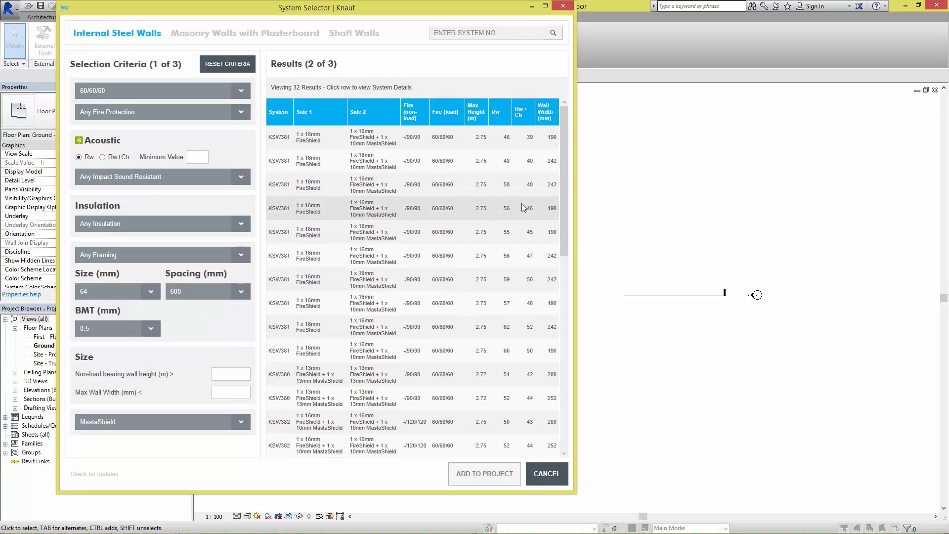
{"action": "scroll", "scroll_direction": "down", "scroll_amount": 3}
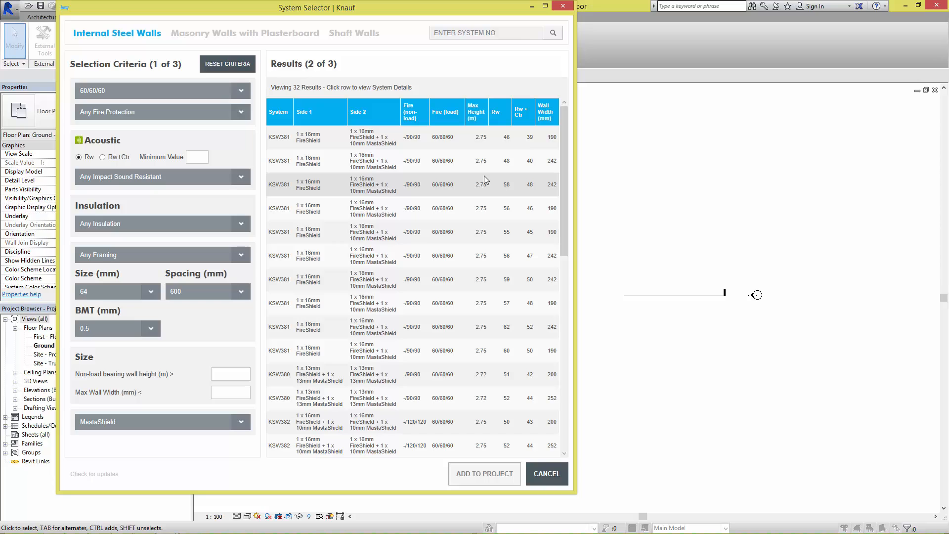
{"action": "left_click", "coordinate": [363, 137]}
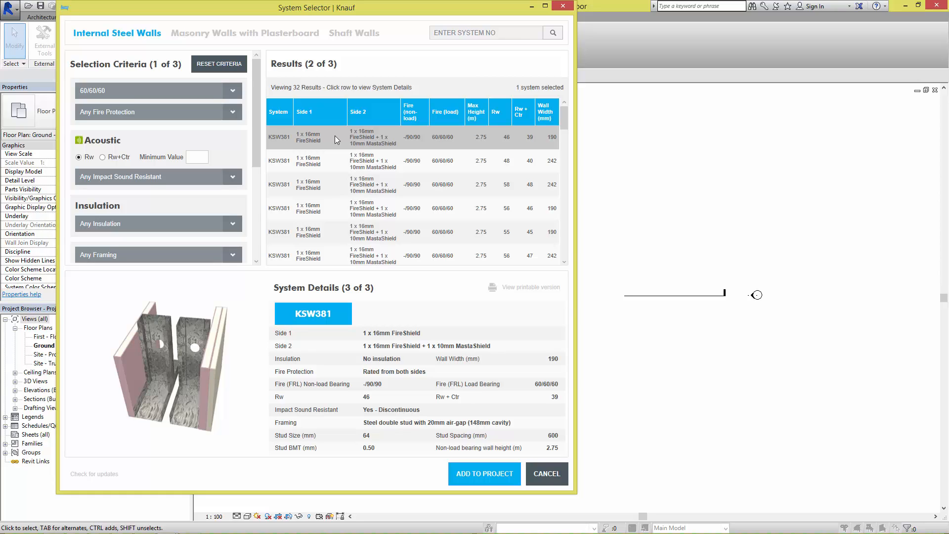
{"action": "mouse_move", "coordinate": [259, 221]}
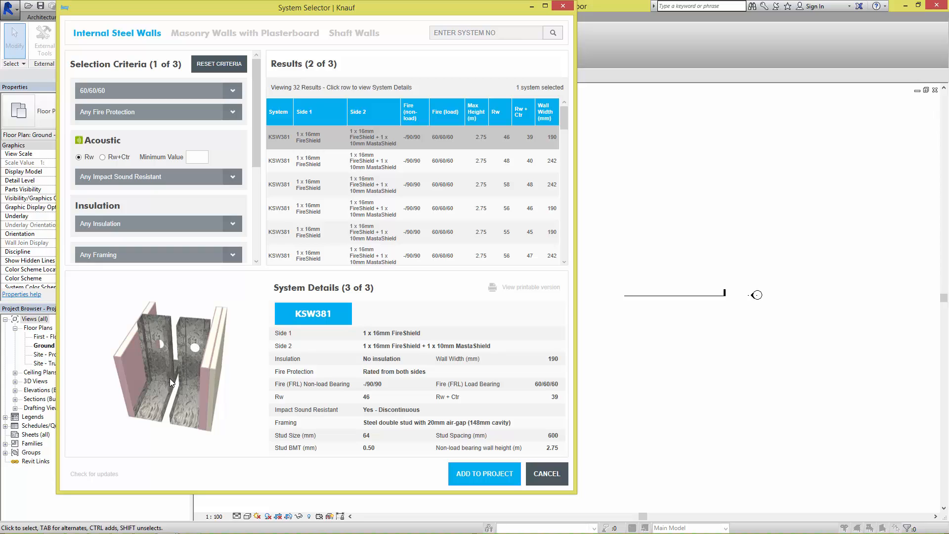
{"action": "mouse_move", "coordinate": [274, 386]}
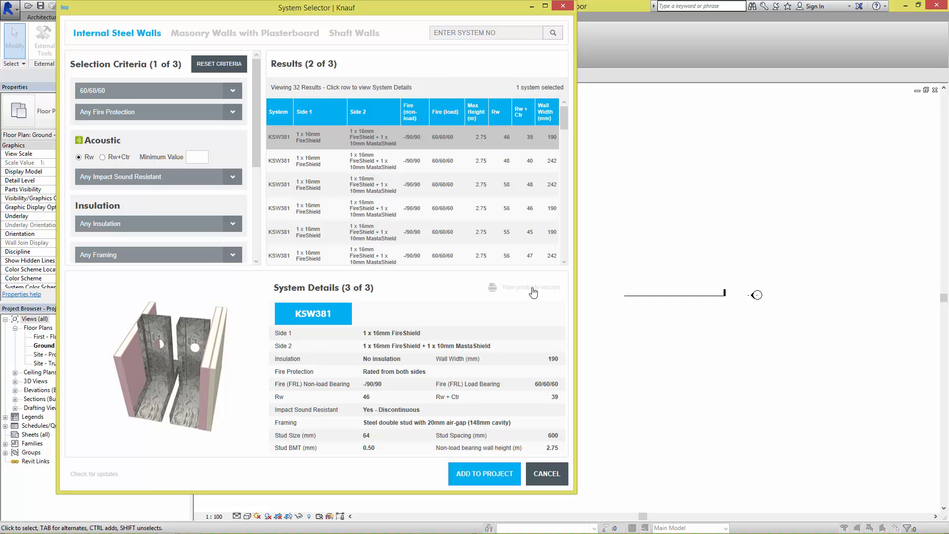
{"action": "mouse_move", "coordinate": [489, 455]}
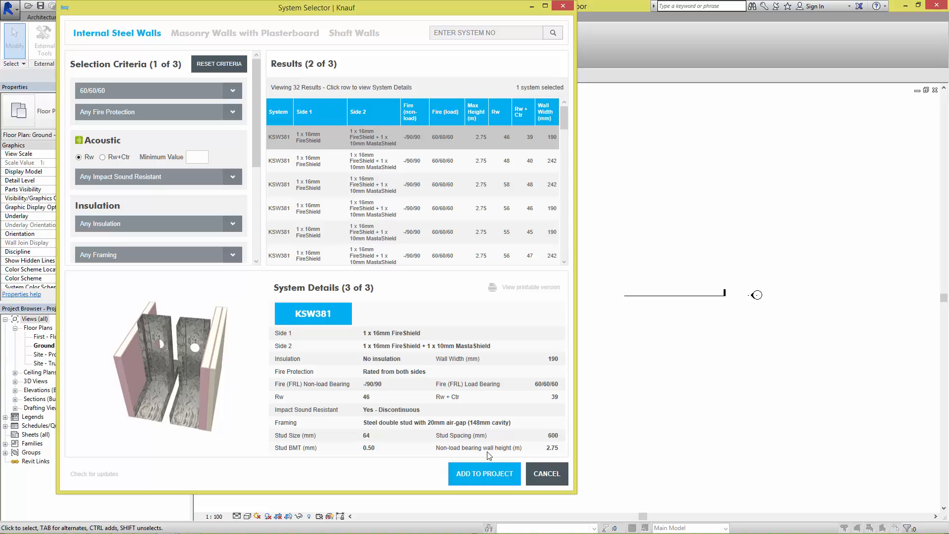
Step: Add the selected KSW381 twin-stud wall system to the project
{"action": "left_click", "coordinate": [484, 474]}
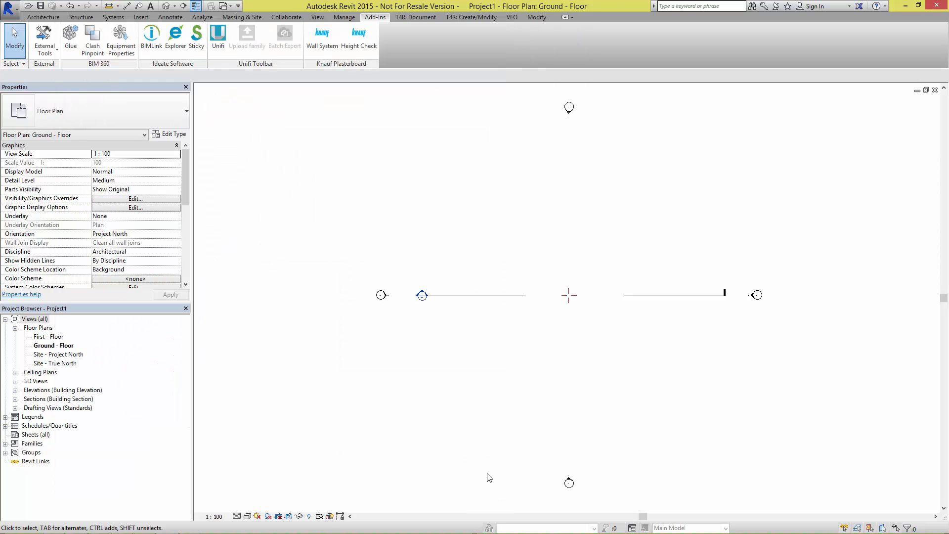
{"action": "mouse_move", "coordinate": [488, 454]}
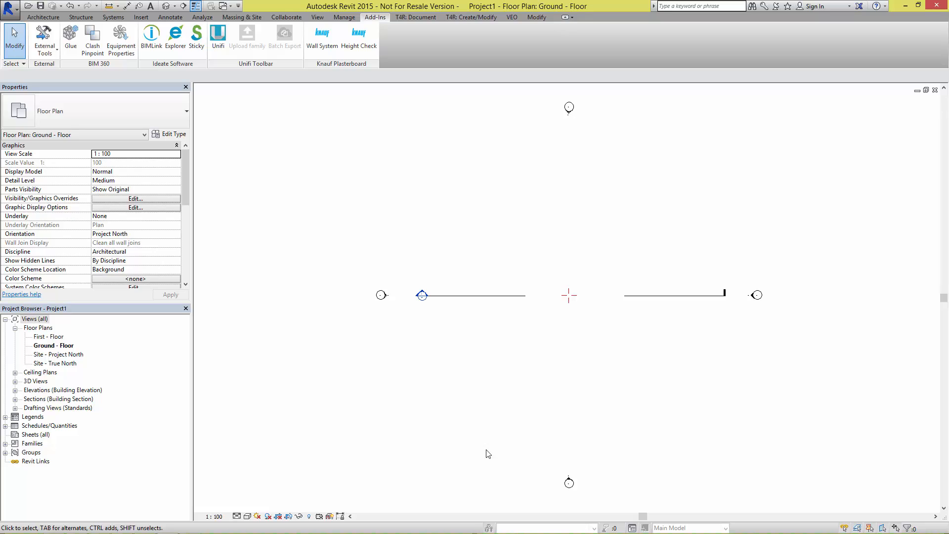
{"action": "mouse_move", "coordinate": [475, 263]}
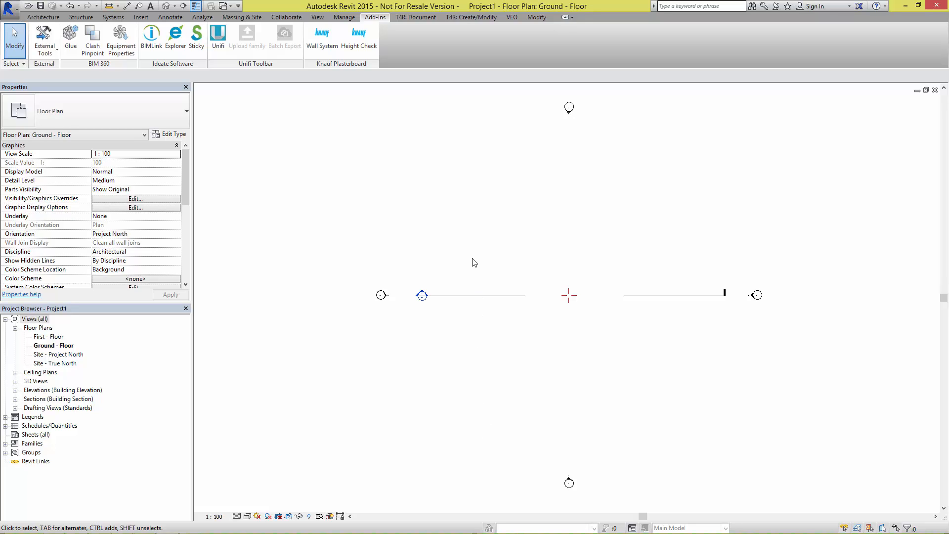
Step: Start the Wall tool from the Architecture ribbon to place the KSW381-190 wall
{"action": "left_click", "coordinate": [43, 17]}
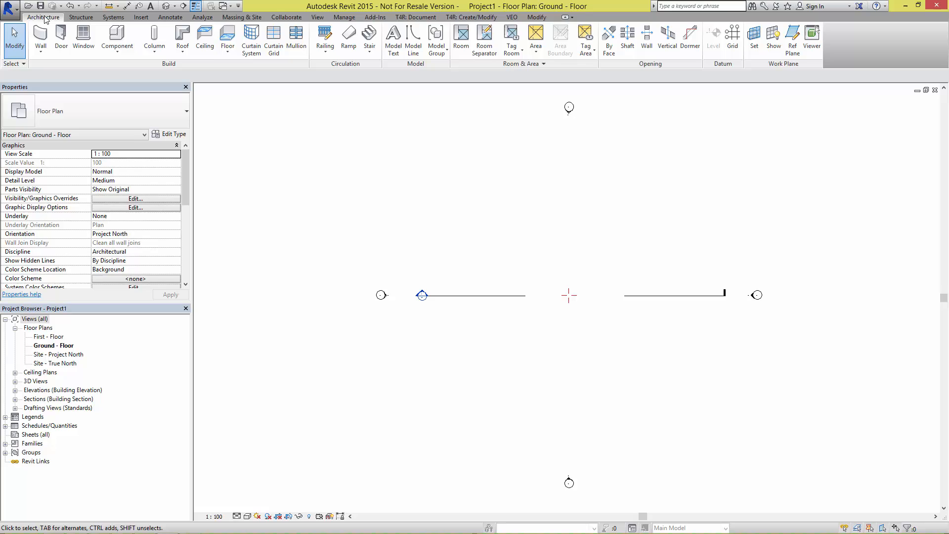
{"action": "left_click", "coordinate": [40, 37]}
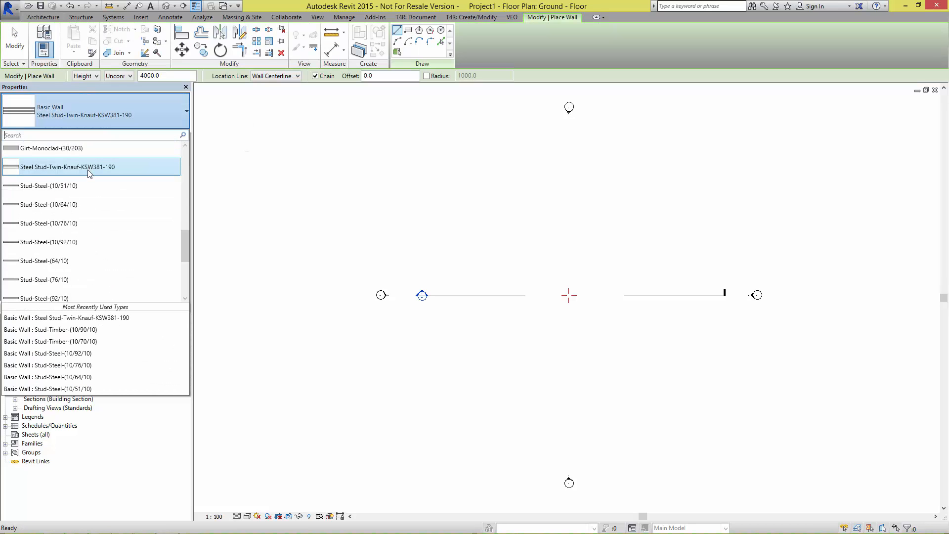
{"action": "mouse_move", "coordinate": [88, 174]}
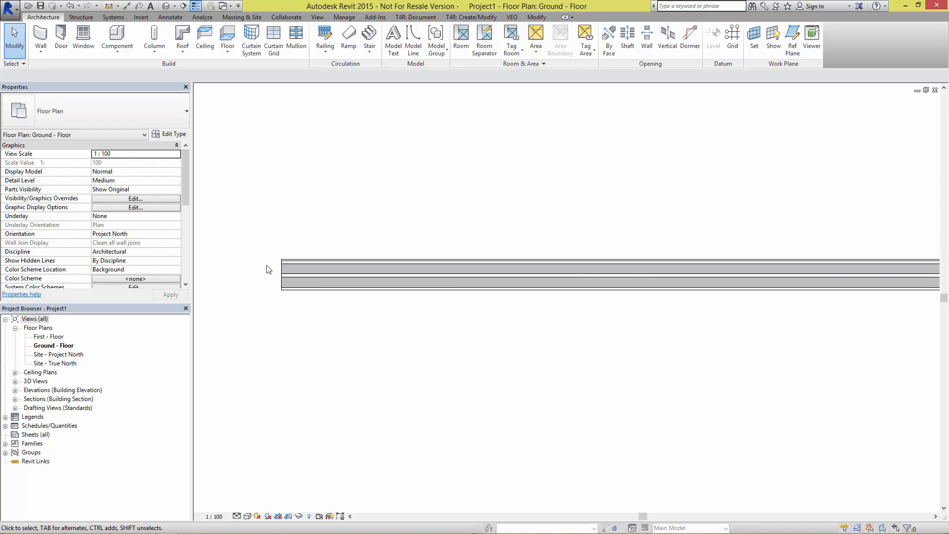
{"action": "mouse_move", "coordinate": [350, 269]}
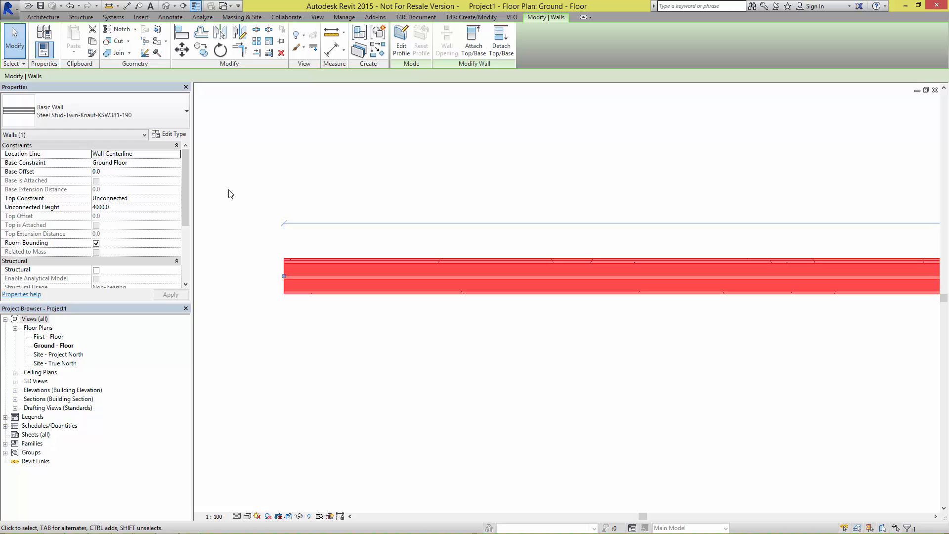
Step: Review the Steel Stud-Twin-Knauf-KSW381-190 Type Properties, scrolling through its Knauf identity data
{"action": "left_click", "coordinate": [174, 134]}
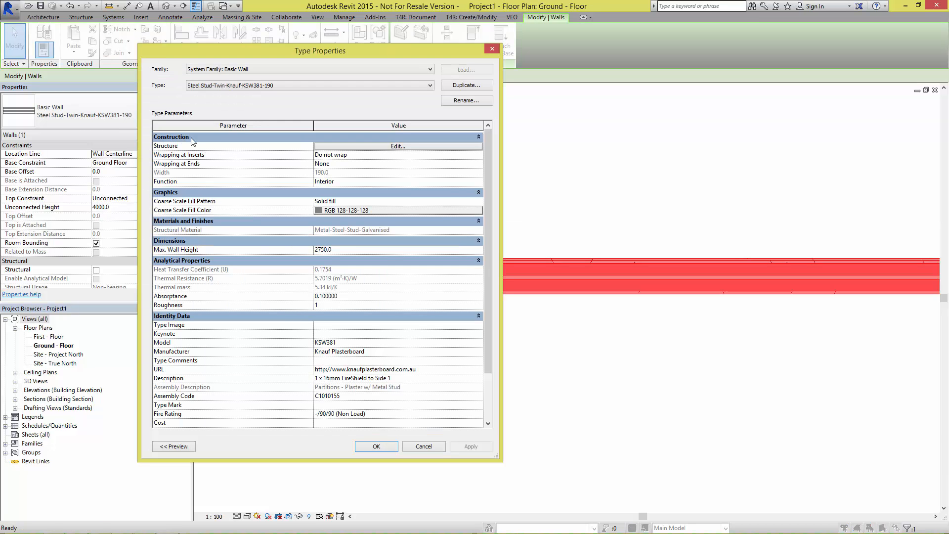
{"action": "mouse_move", "coordinate": [230, 135]}
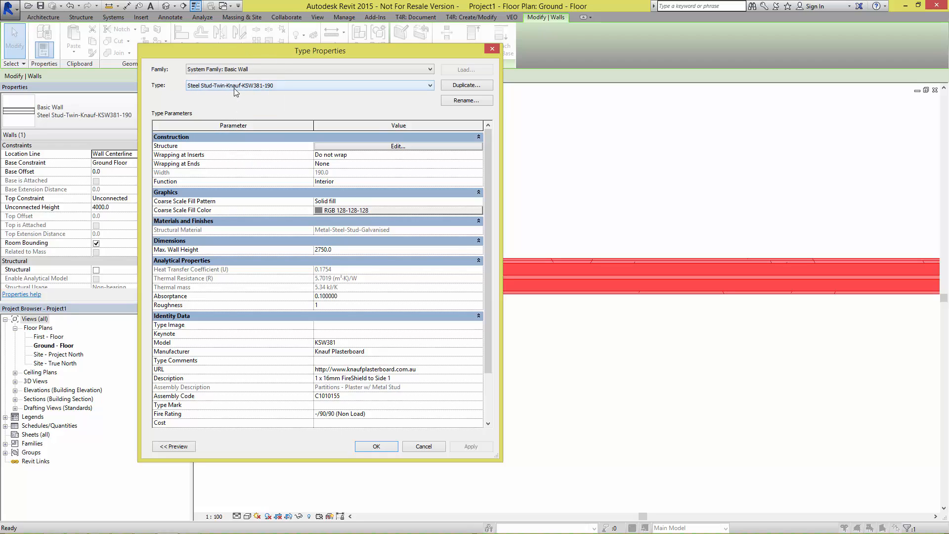
{"action": "mouse_move", "coordinate": [341, 296]}
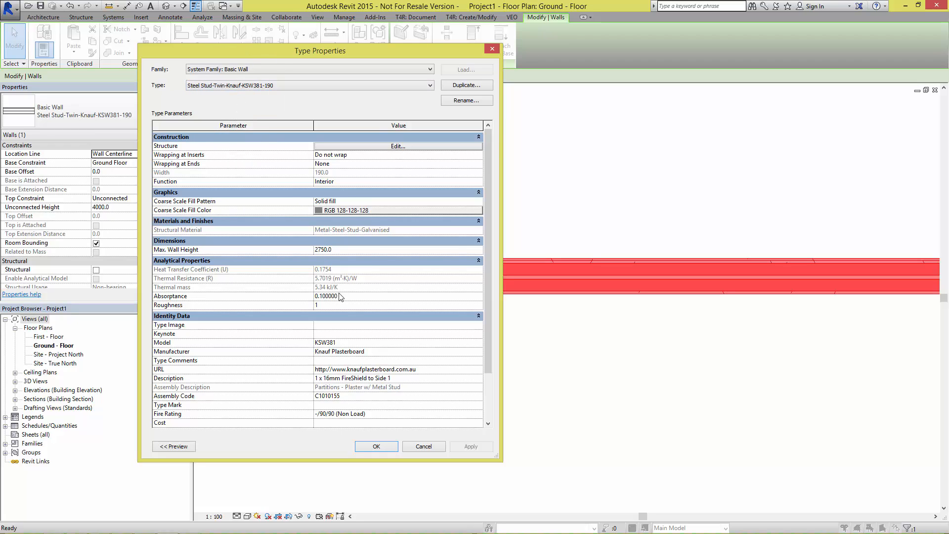
{"action": "mouse_move", "coordinate": [382, 316]}
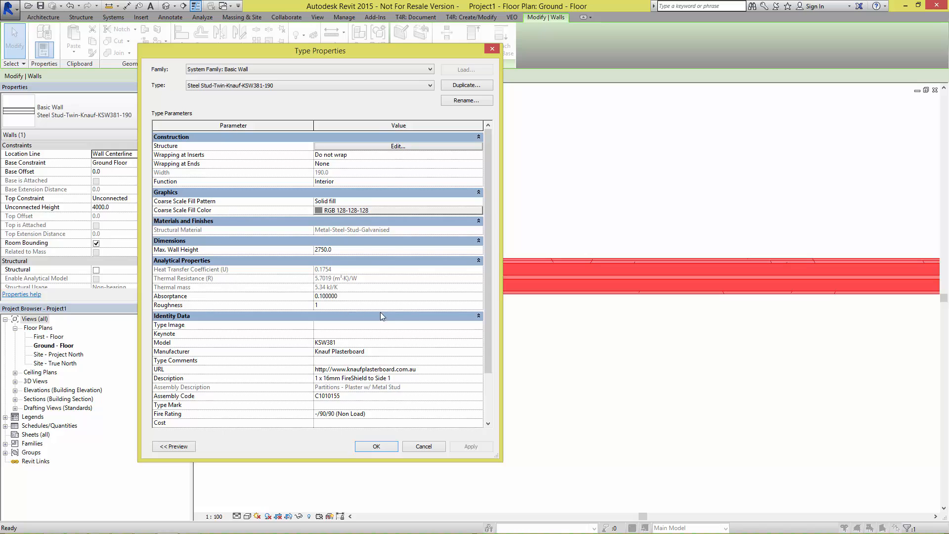
{"action": "scroll", "scroll_direction": "down", "scroll_amount": 3}
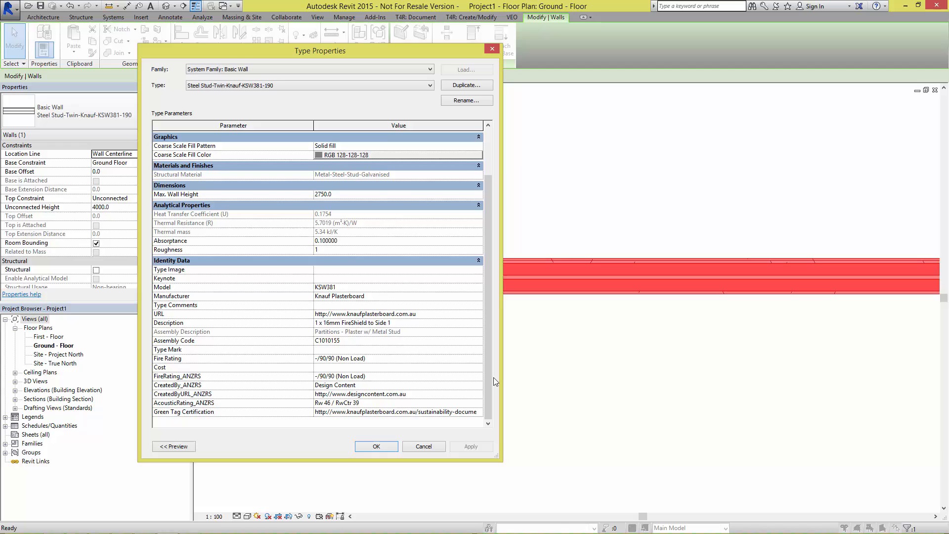
{"action": "mouse_move", "coordinate": [329, 309]}
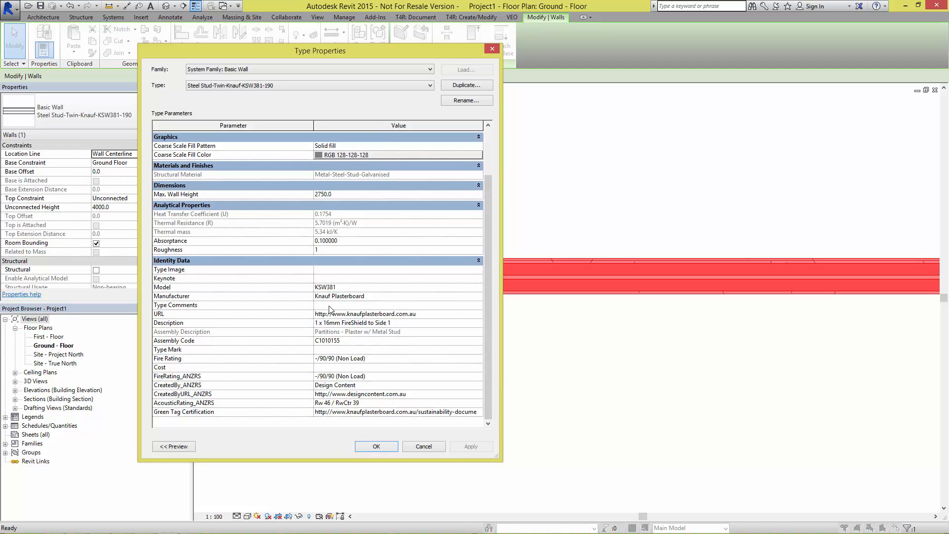
{"action": "mouse_move", "coordinate": [336, 362]}
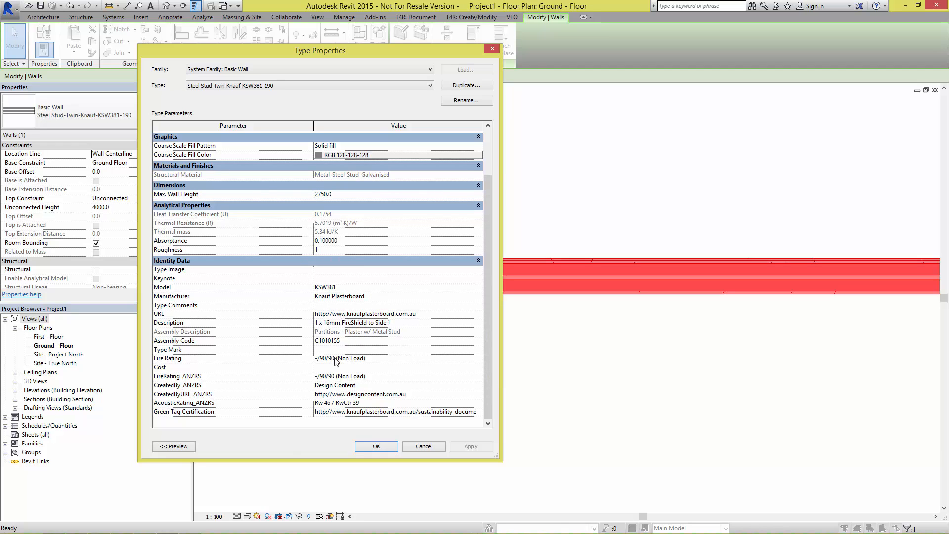
{"action": "mouse_move", "coordinate": [336, 387]}
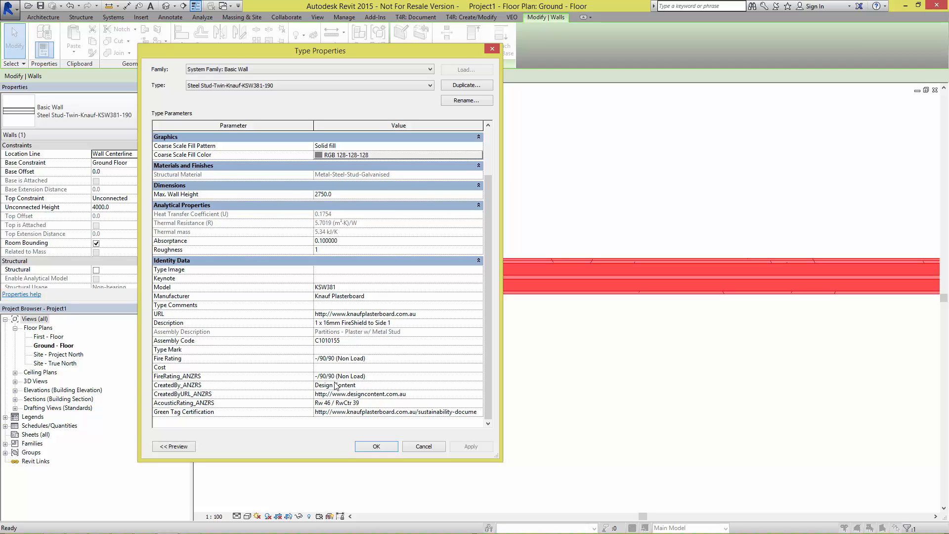
{"action": "mouse_move", "coordinate": [419, 368]}
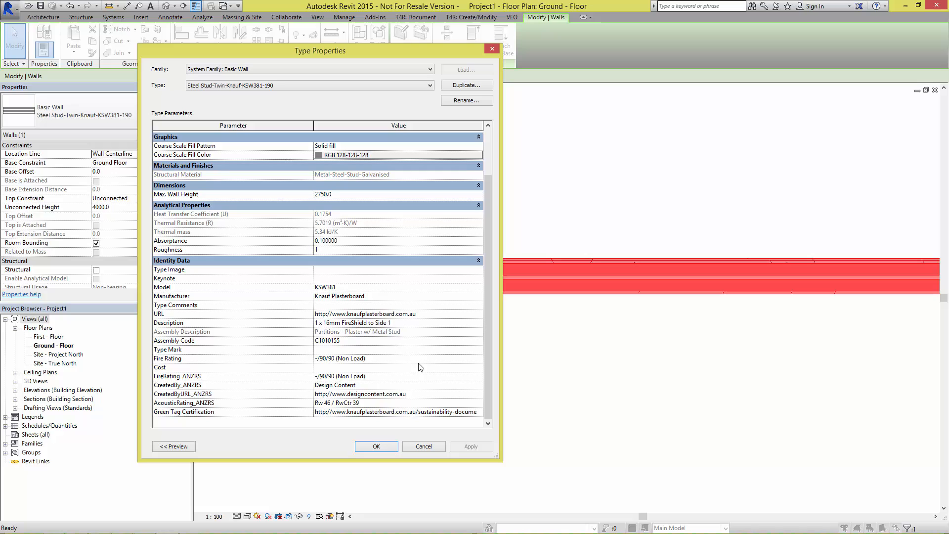
{"action": "scroll", "scroll_direction": "up", "scroll_amount": 3}
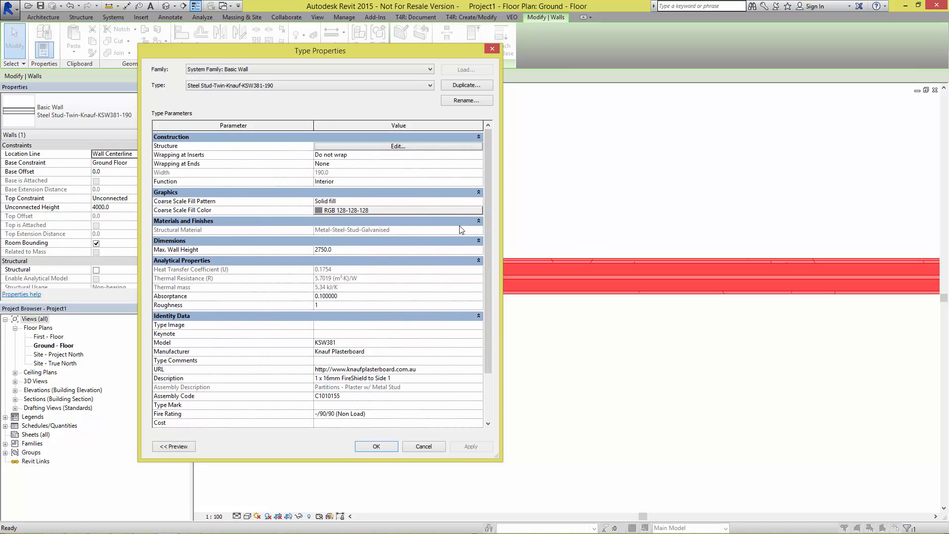
Step: From the wall's layer structure, review the MastaShield material's identity and expanded physical properties
{"action": "left_click", "coordinate": [398, 147]}
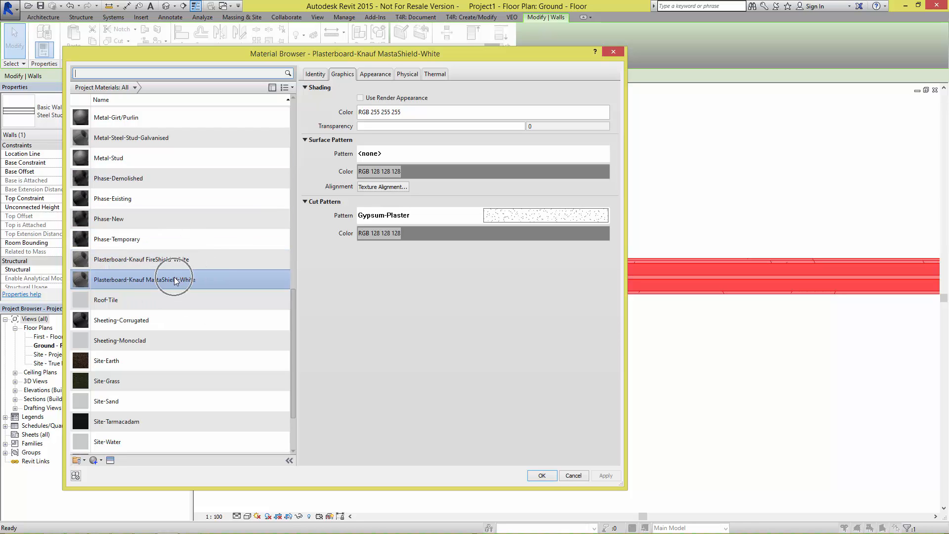
{"action": "mouse_move", "coordinate": [492, 219]}
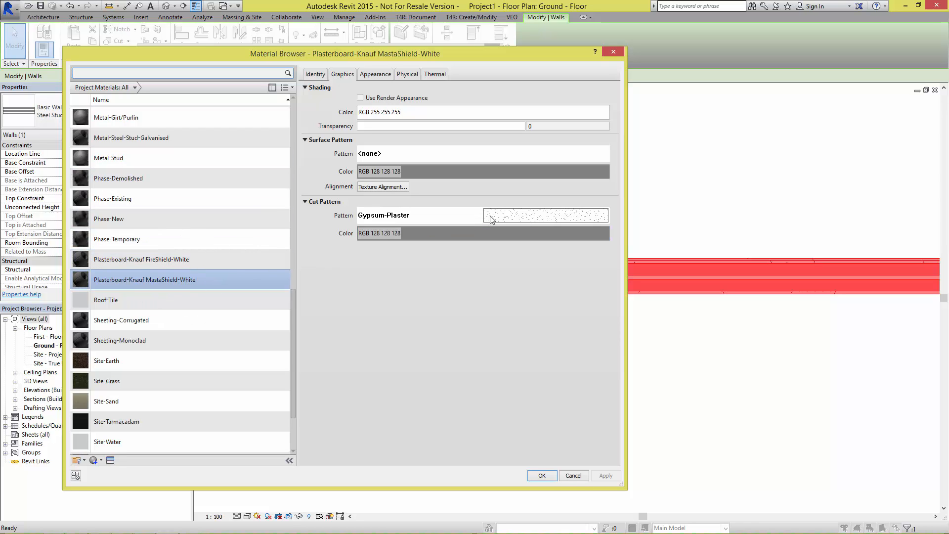
{"action": "mouse_move", "coordinate": [481, 201]}
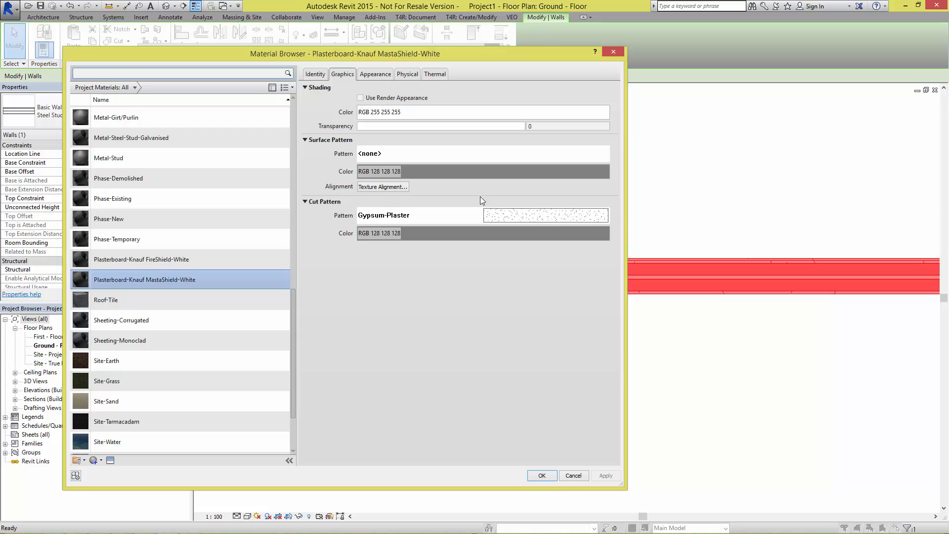
{"action": "left_click", "coordinate": [315, 75]}
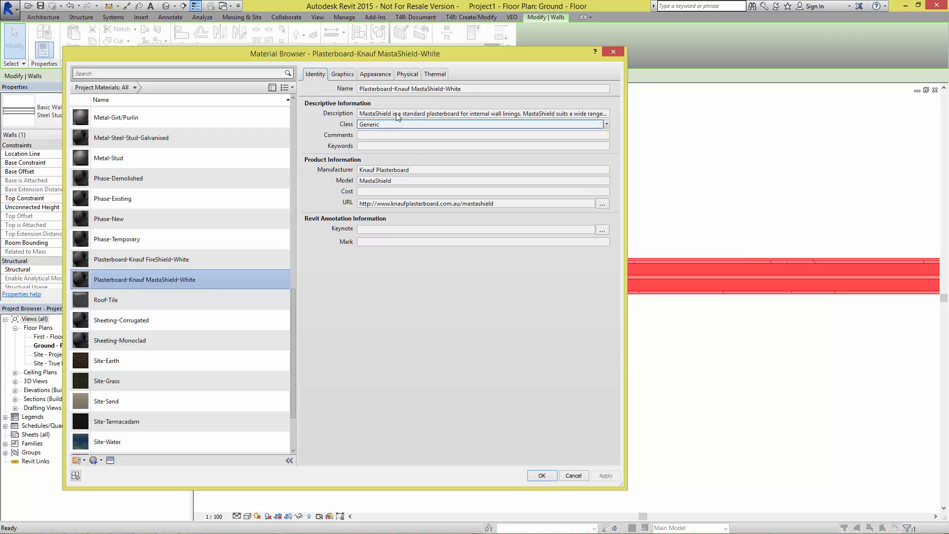
{"action": "left_click", "coordinate": [406, 74]}
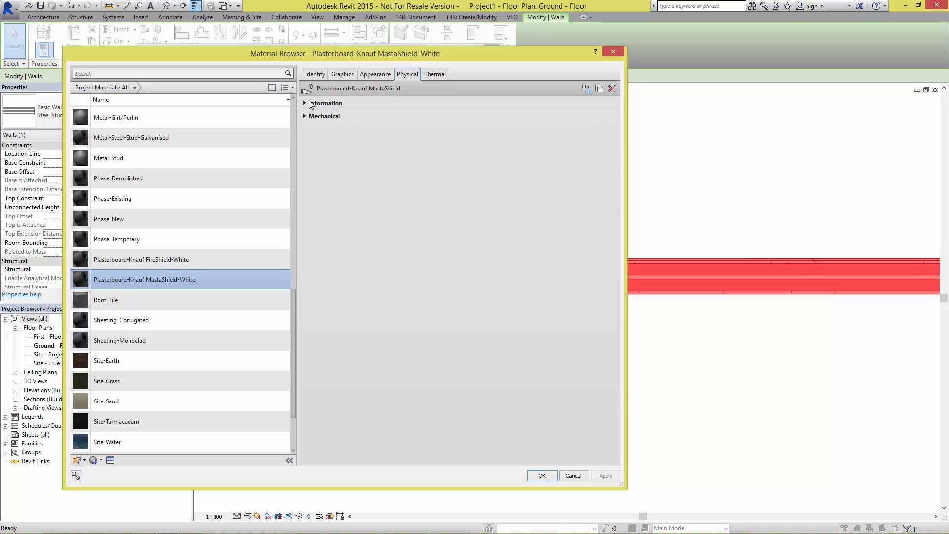
{"action": "left_click", "coordinate": [306, 103]}
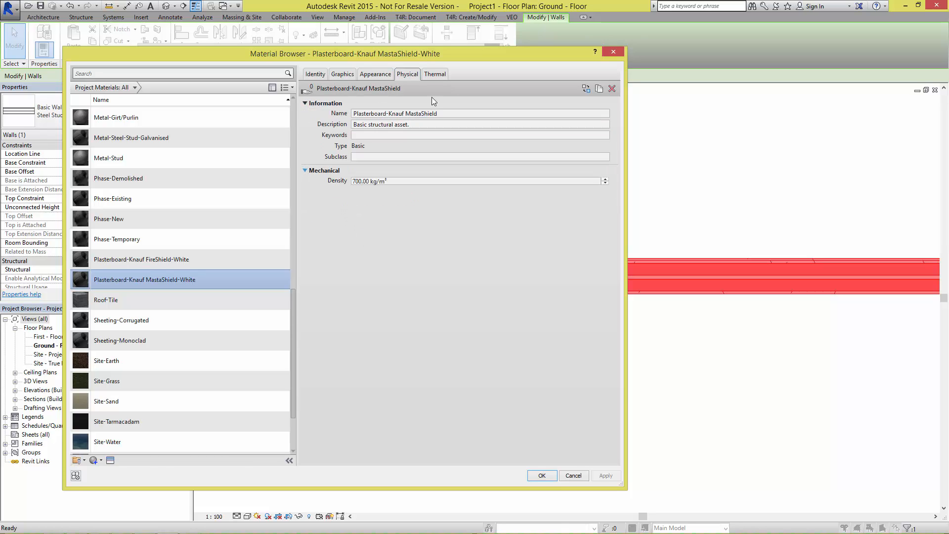
Step: Review the MastaShield material's thermal properties and return to the KSW381 layer assembly
{"action": "left_click", "coordinate": [434, 75]}
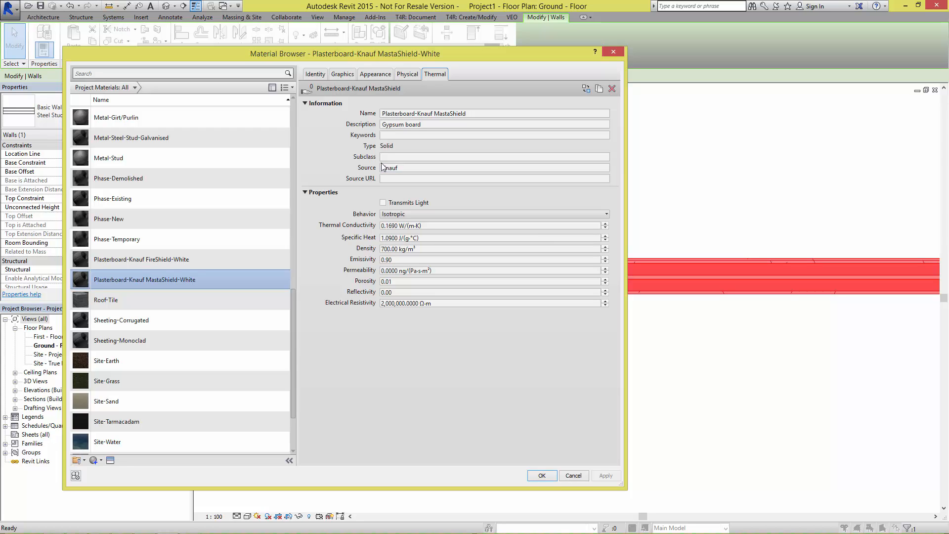
{"action": "mouse_move", "coordinate": [458, 354]}
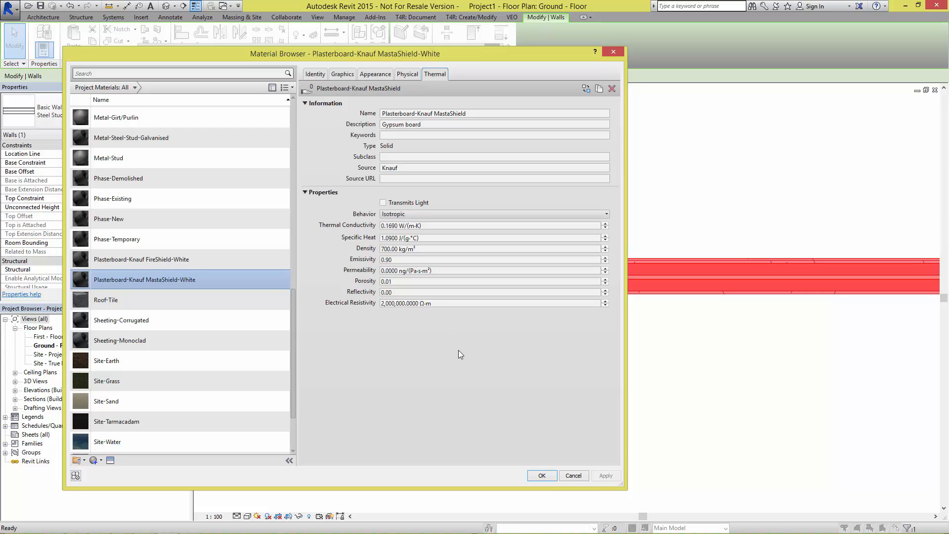
{"action": "left_click", "coordinate": [541, 475]}
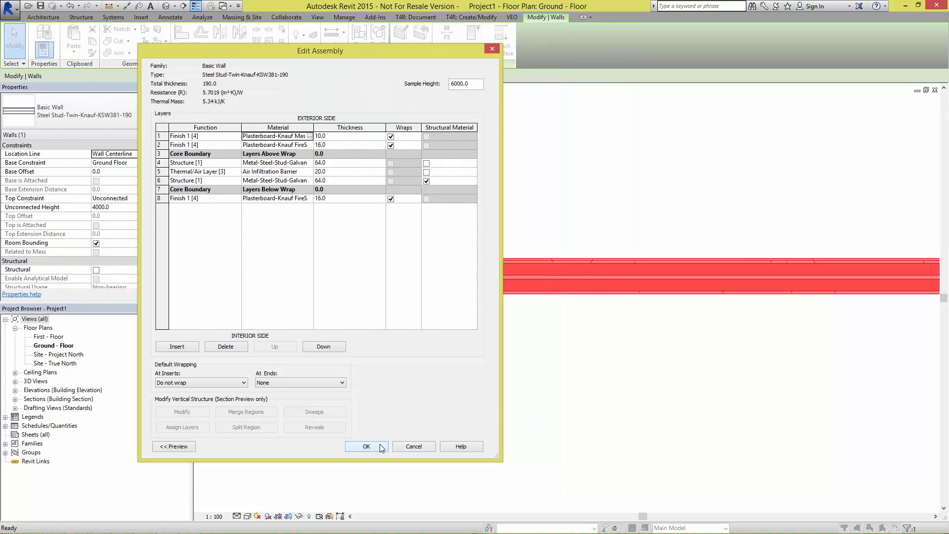
Step: Accept the wall assembly and copy the KSW381 wall to run parallel above the original
{"action": "left_click", "coordinate": [365, 445]}
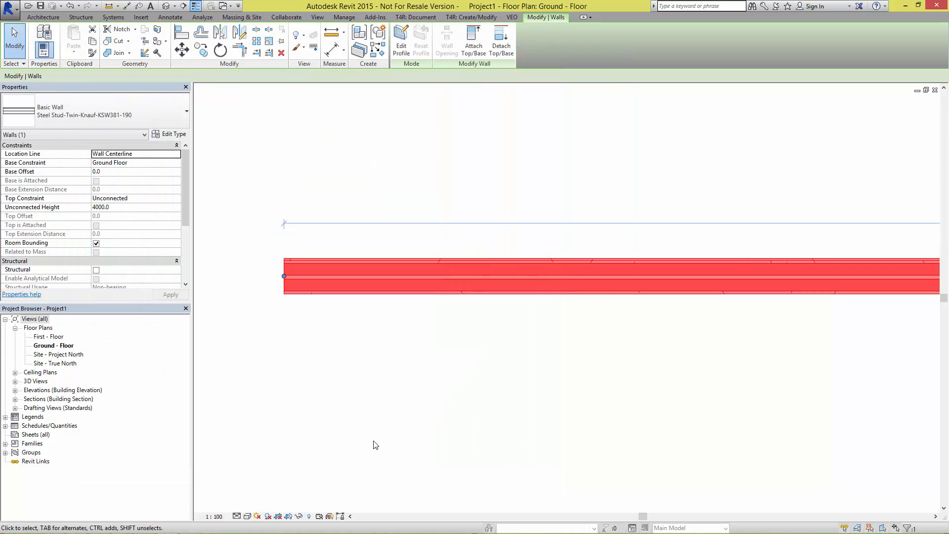
{"action": "left_click", "coordinate": [352, 230]}
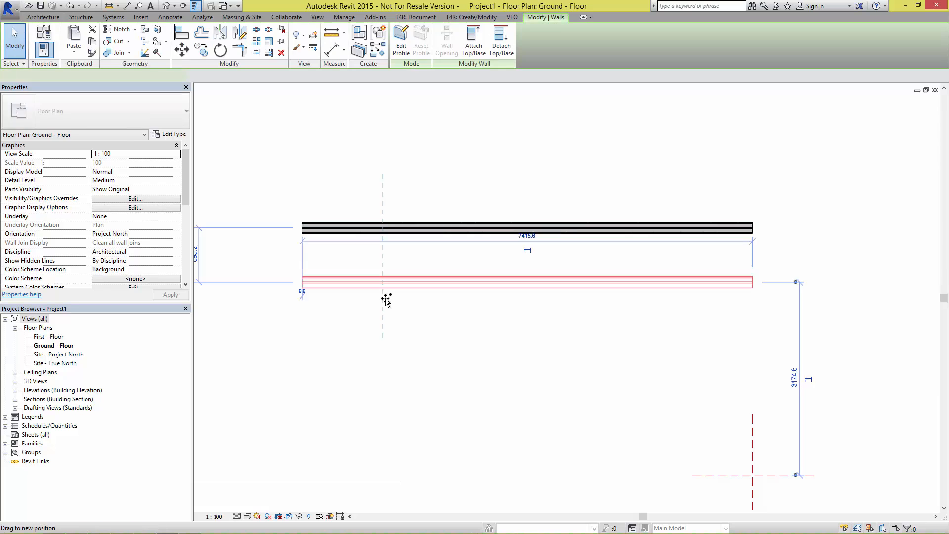
{"action": "left_click", "coordinate": [527, 281]}
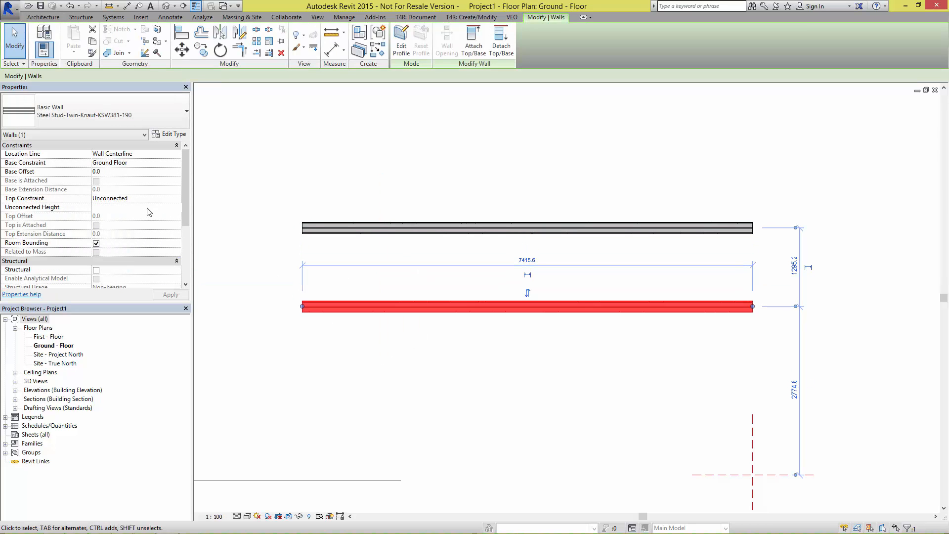
{"action": "left_click", "coordinate": [342, 350]}
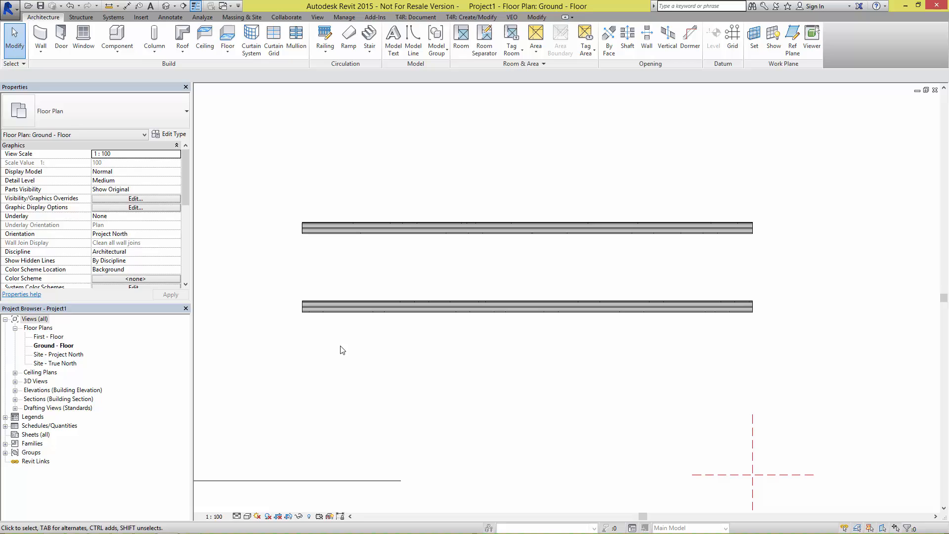
{"action": "mouse_move", "coordinate": [373, 248]}
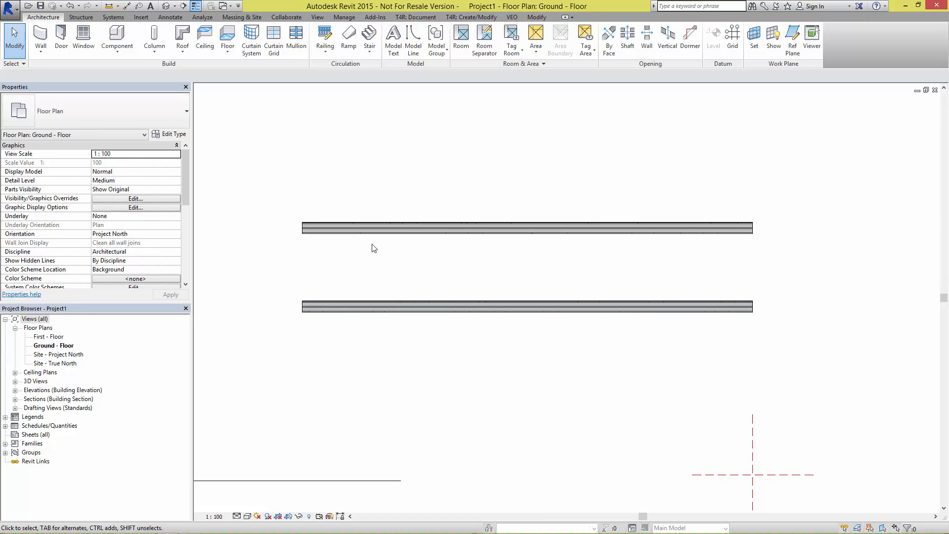
{"action": "mouse_move", "coordinate": [378, 117]}
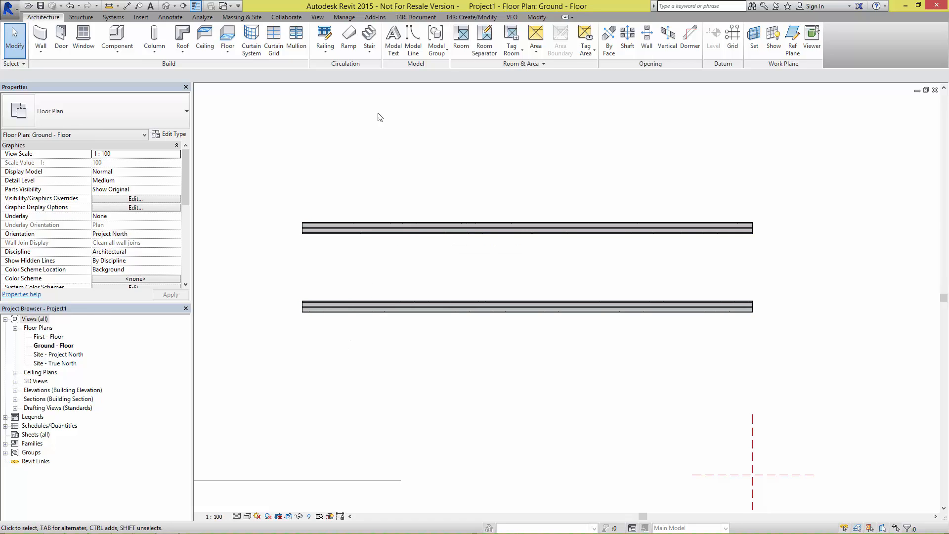
Step: Run the Knauf Height Check, copy the over-height KSW381 wall's element ID and close the results
{"action": "left_click", "coordinate": [375, 17]}
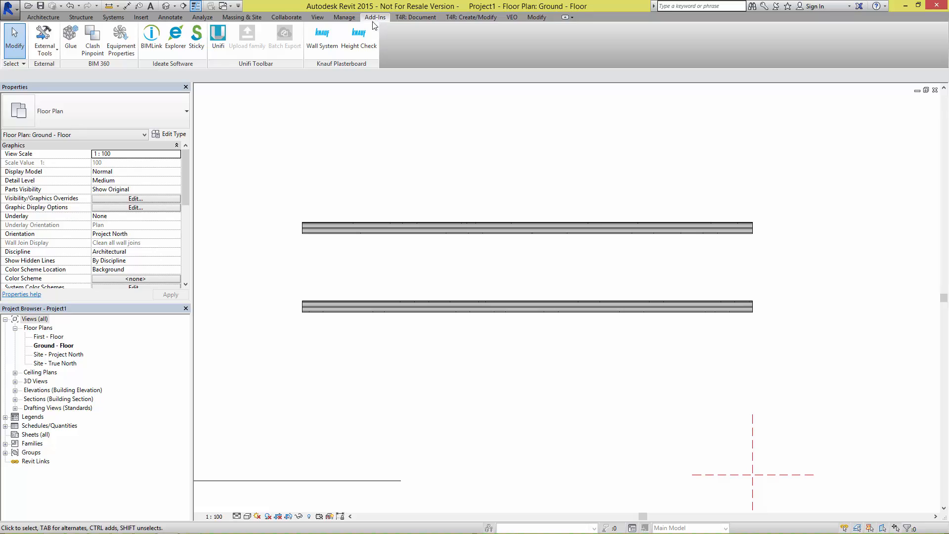
{"action": "left_click", "coordinate": [359, 36]}
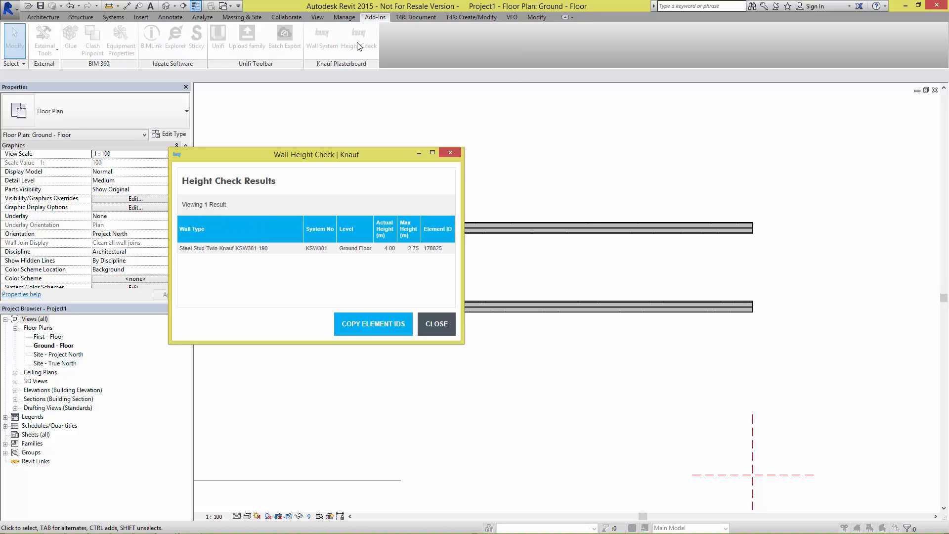
{"action": "mouse_move", "coordinate": [318, 156]}
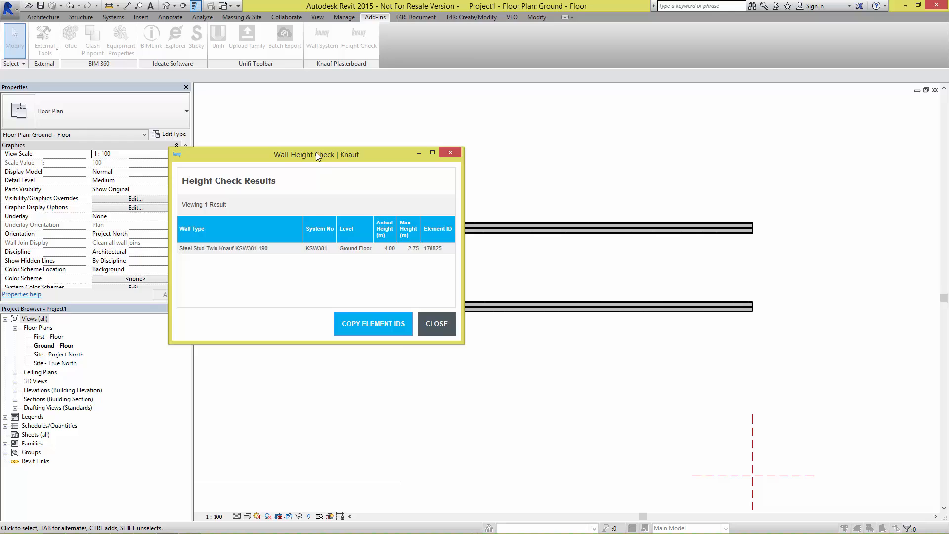
{"action": "left_click_drag", "start_coordinate": [316, 152], "coordinate": [258, 85]}
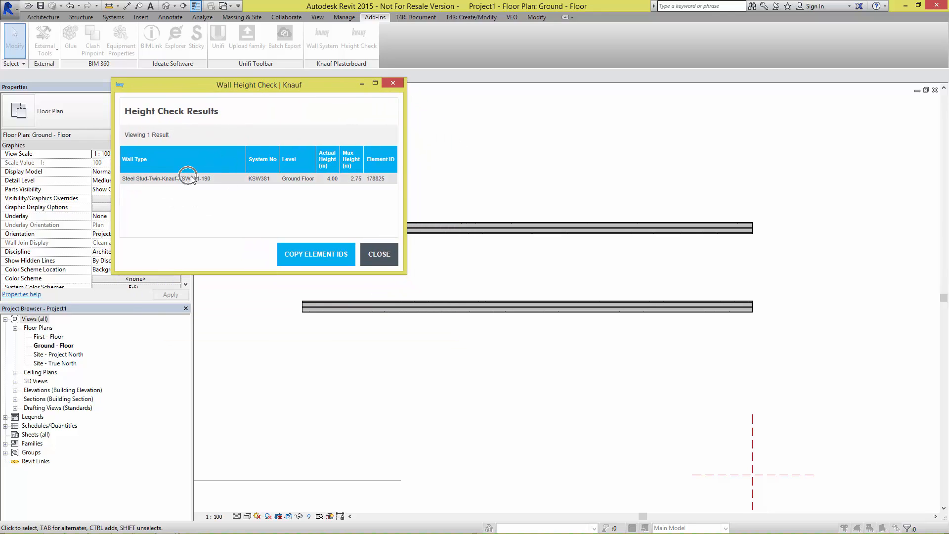
{"action": "mouse_move", "coordinate": [342, 182]}
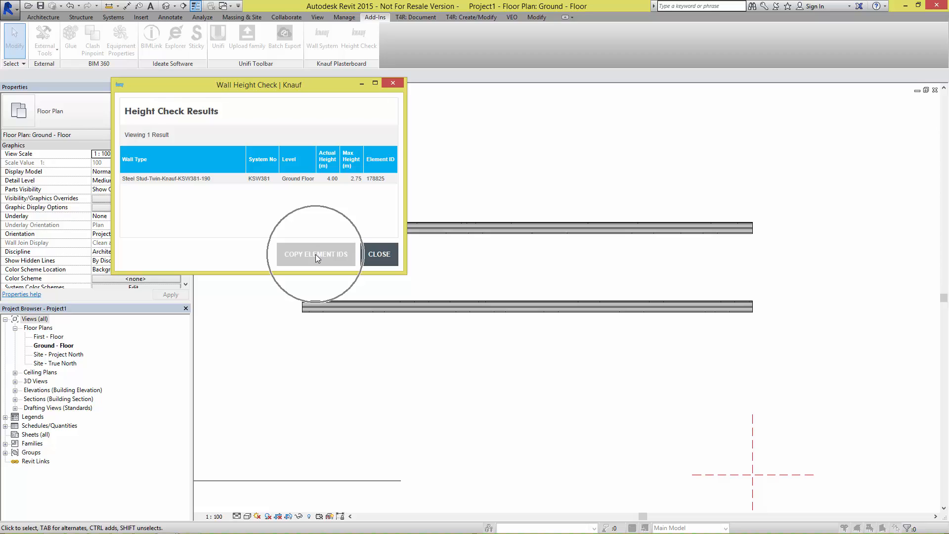
{"action": "left_click", "coordinate": [315, 253]}
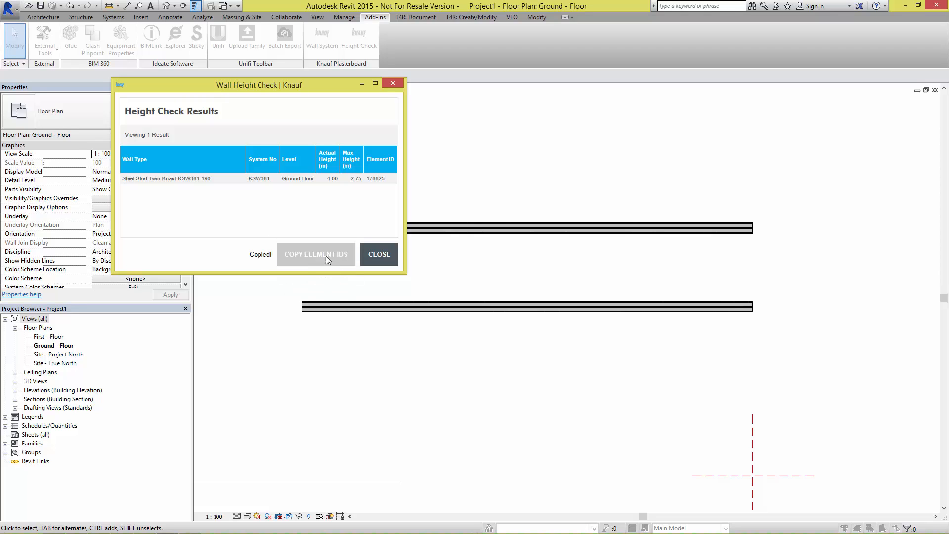
{"action": "left_click", "coordinate": [378, 254]}
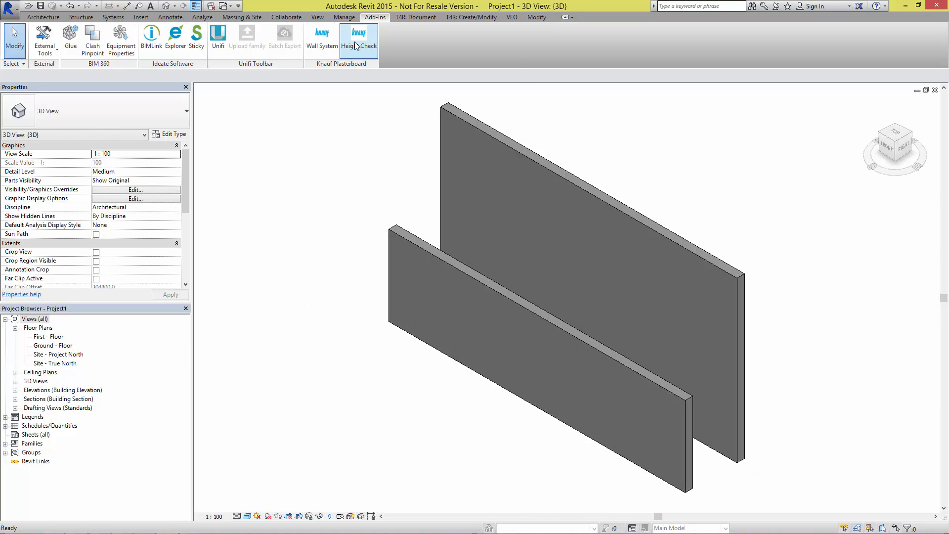
Step: Use Manage > Select by ID and paste the copied element ID to select the over-height wall
{"action": "left_click", "coordinate": [343, 17]}
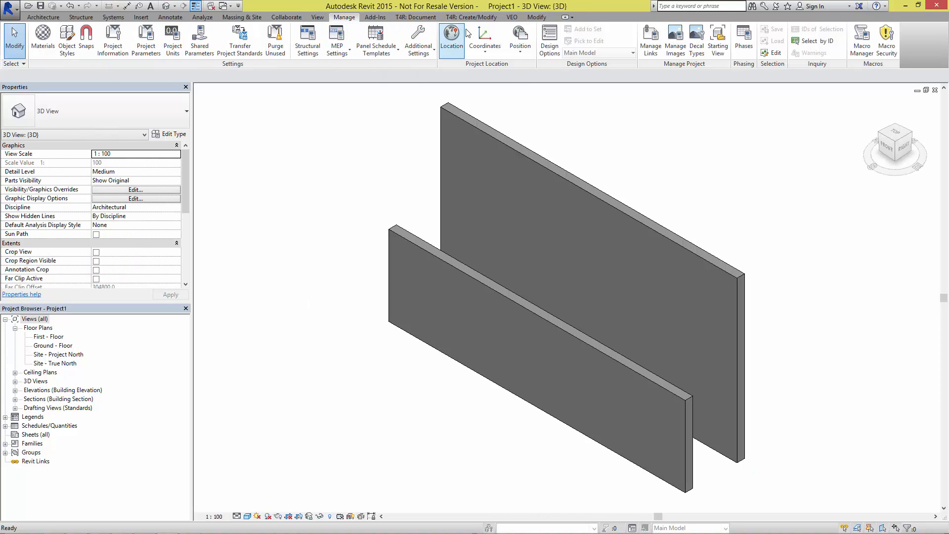
{"action": "mouse_move", "coordinate": [812, 40]}
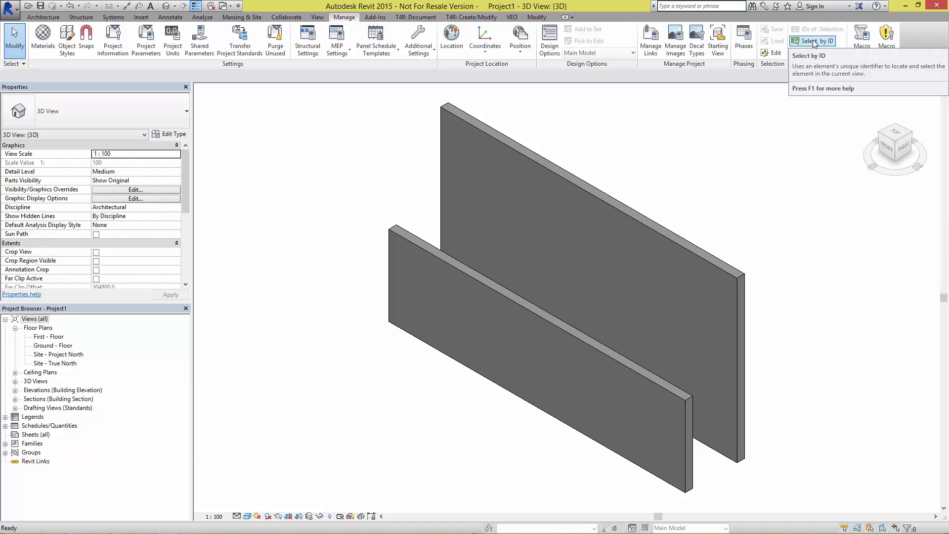
{"action": "left_click", "coordinate": [812, 40]}
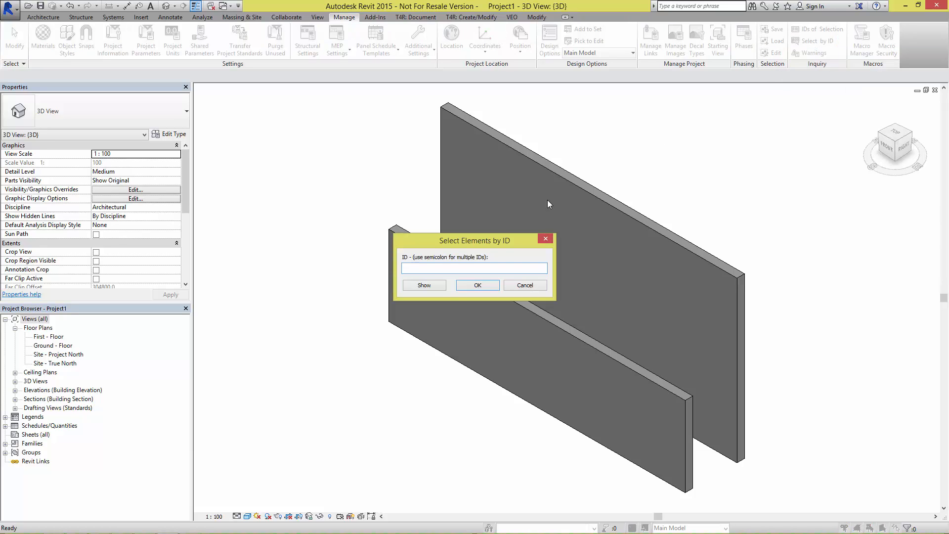
{"action": "right_click", "coordinate": [473, 268]}
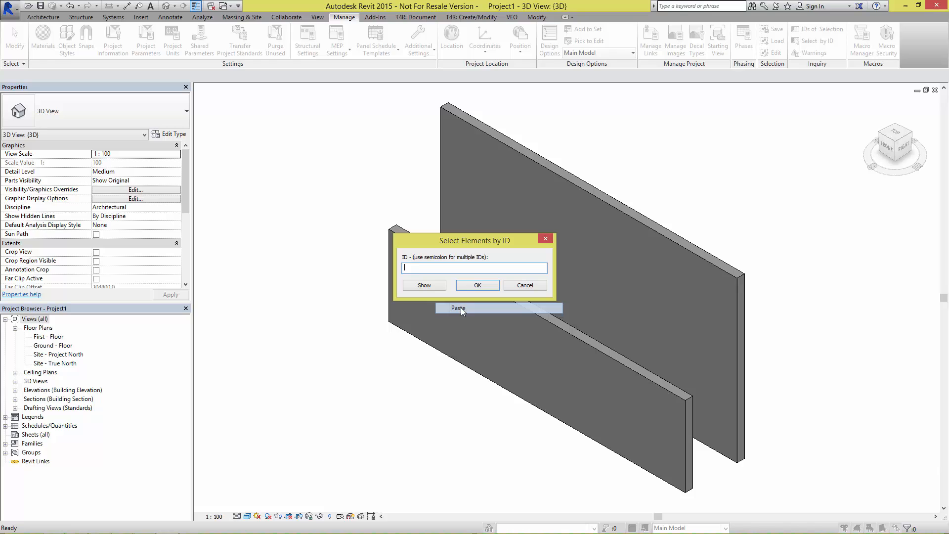
{"action": "left_click", "coordinate": [476, 284]}
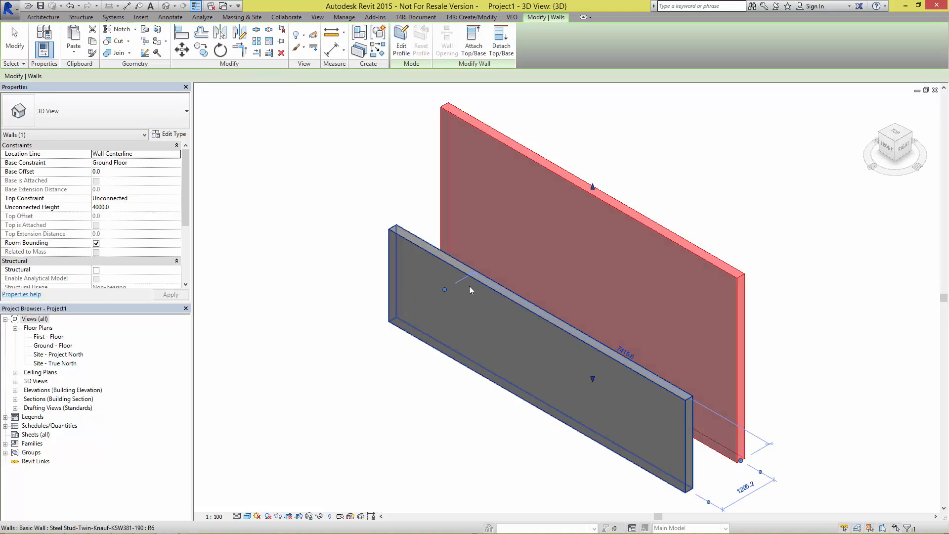